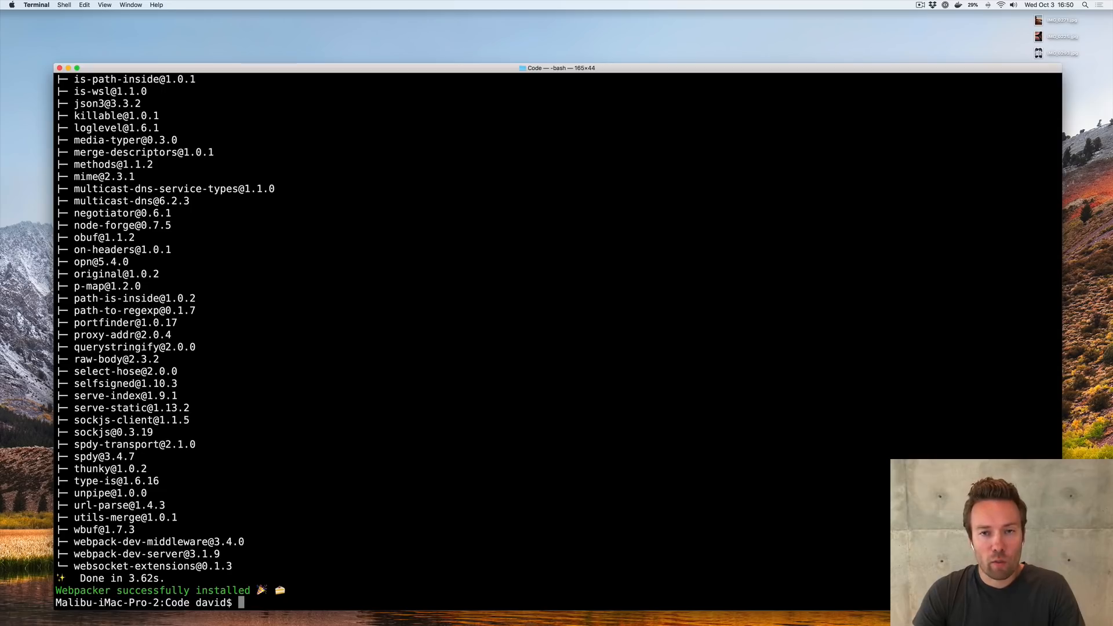
Change into the blog directory in Terminal before opening it in TextMate
{"action": "type", "text": "cd bl"}
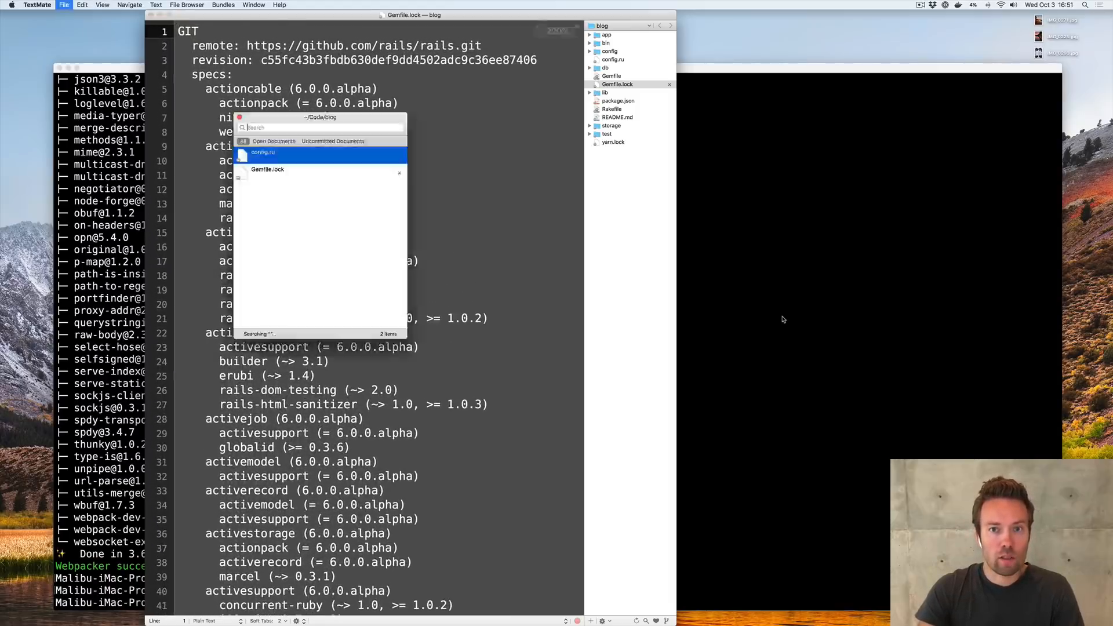
Add gem 'actiontext', github: 'rails/actiontext', require: 'action_text' to the Gemfile
{"action": "left_click", "coordinate": [267, 170]}
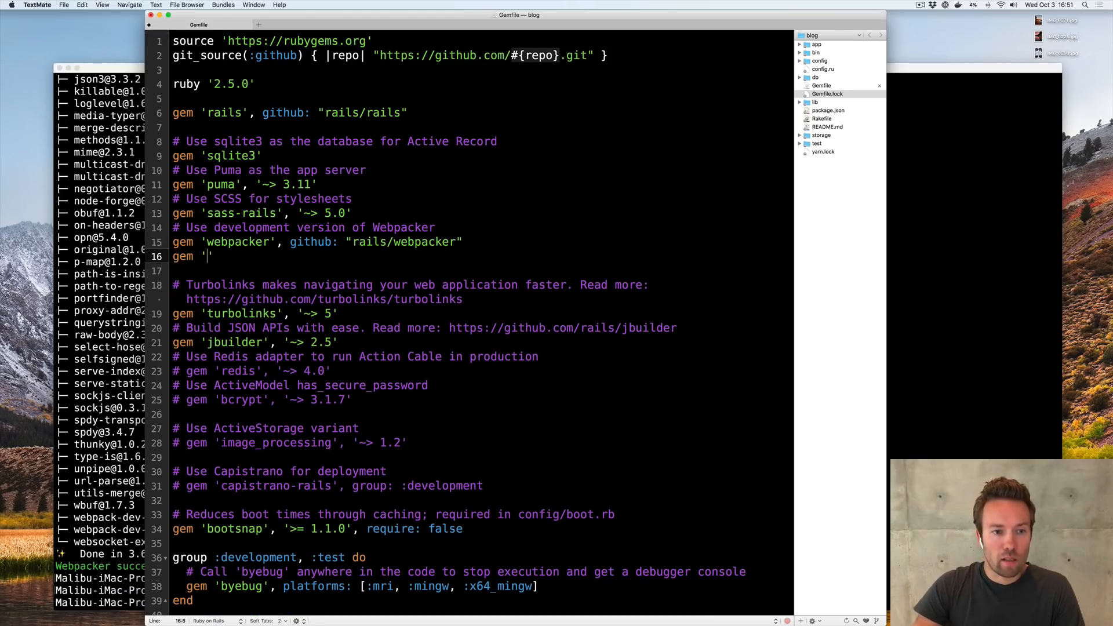
{"action": "type", "text": "actiontext'"}
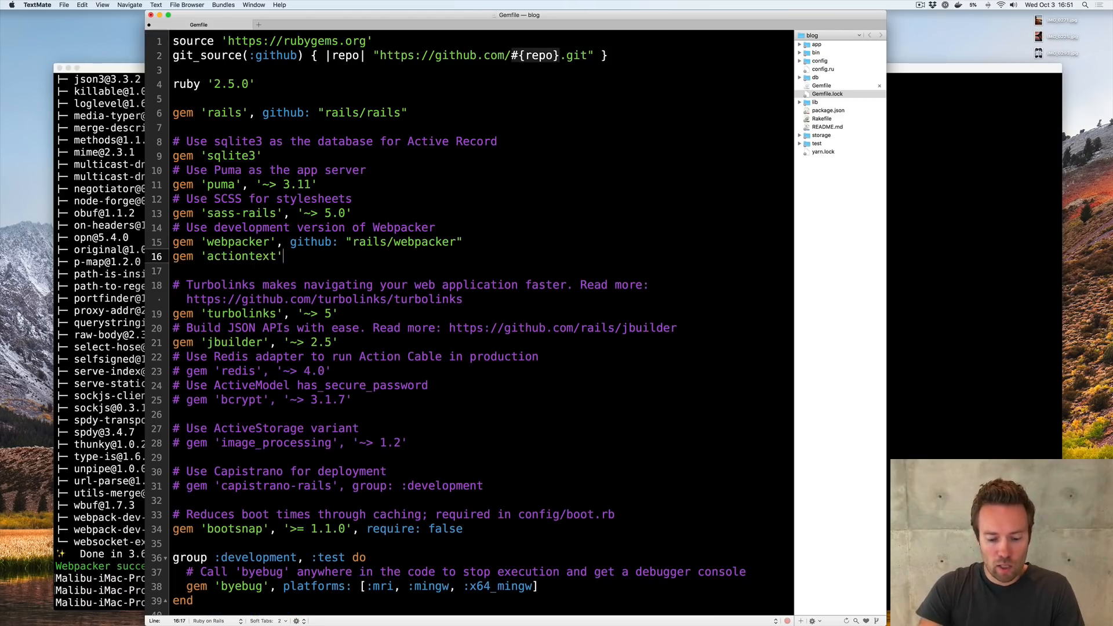
{"action": "type", "text": ", github: 'rails/actiontext', requi"}
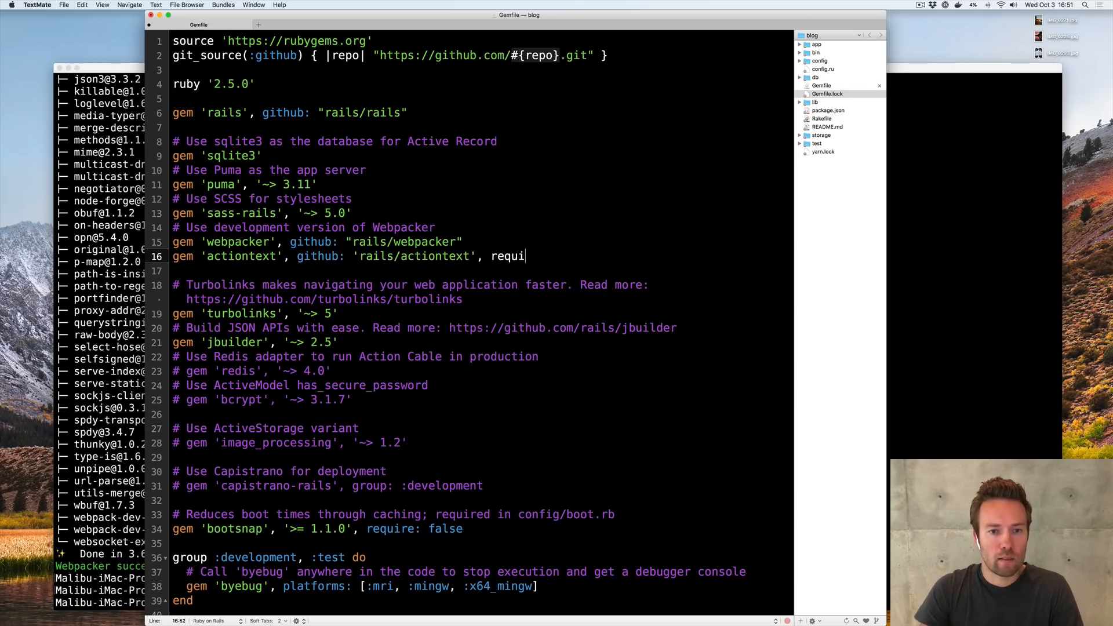
{"action": "type", "text": "re:"}
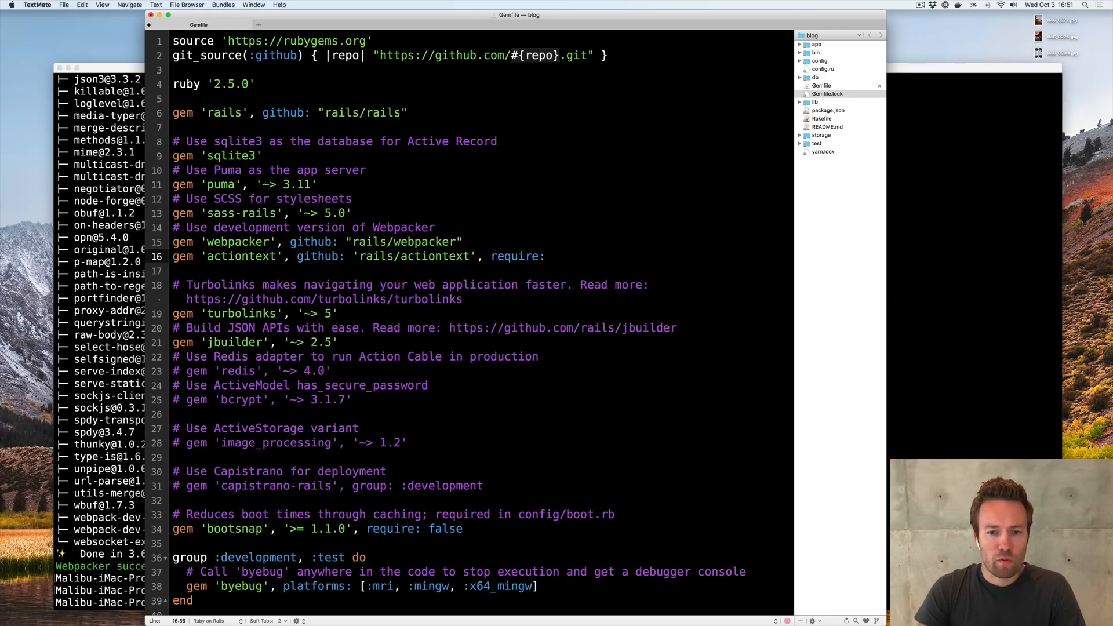
{"action": "left_click", "coordinate": [553, 256]}
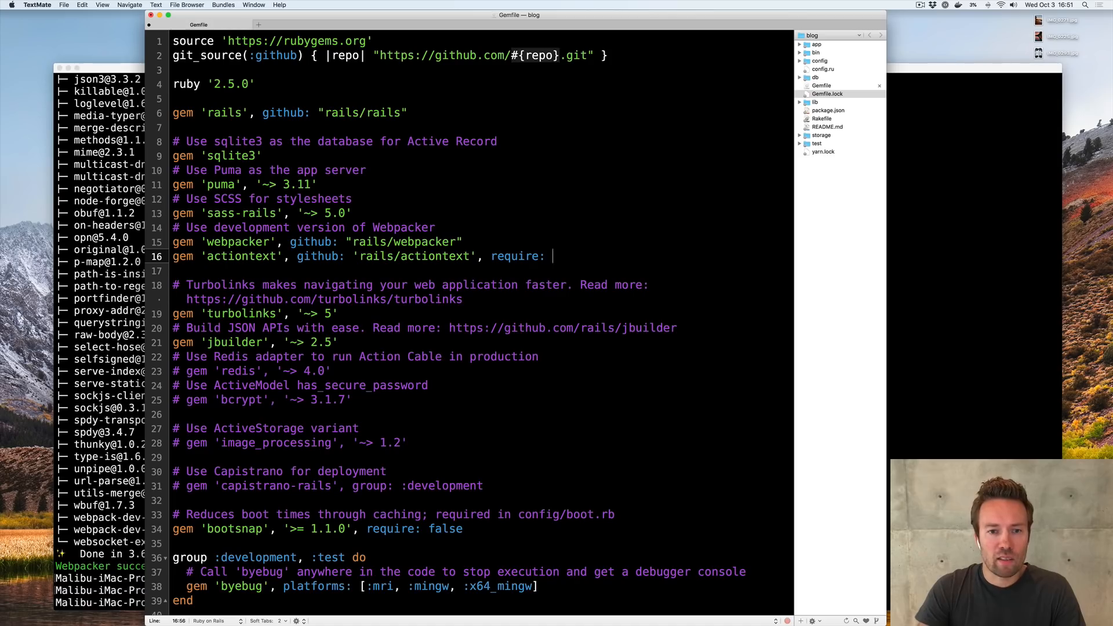
{"action": "type", "text": "'"}
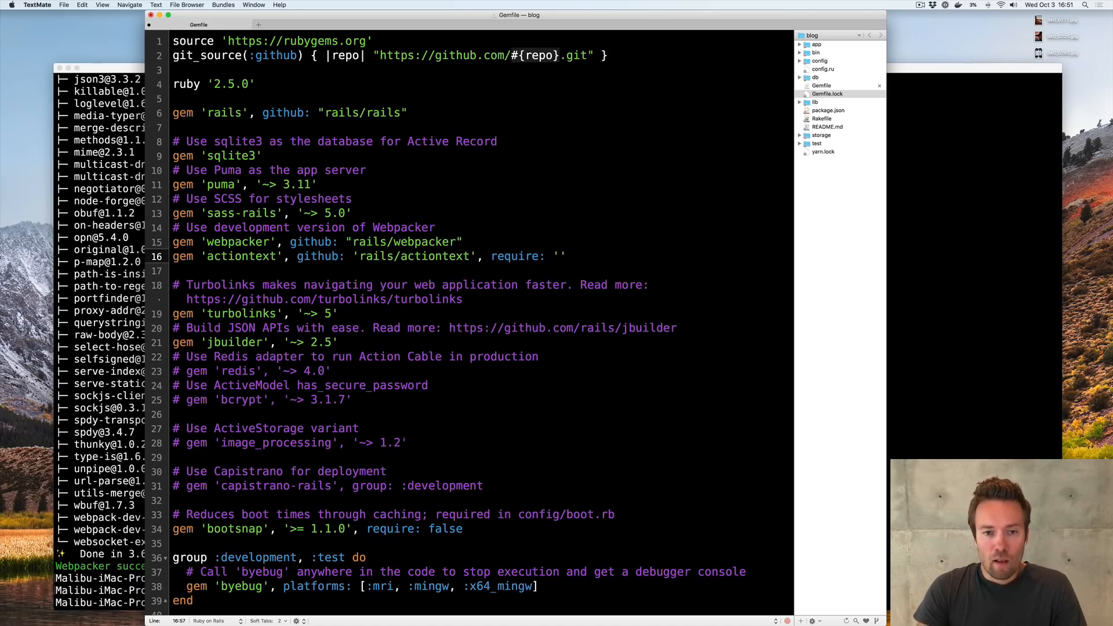
{"action": "type", "text": "action_text"}
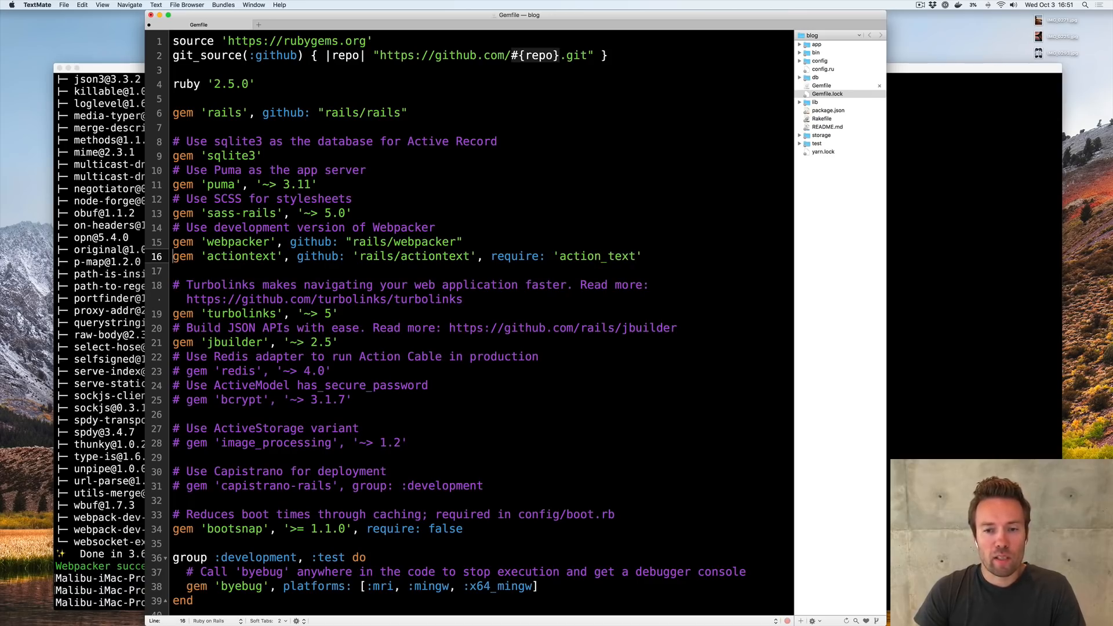
{"action": "left_click", "coordinate": [248, 371]}
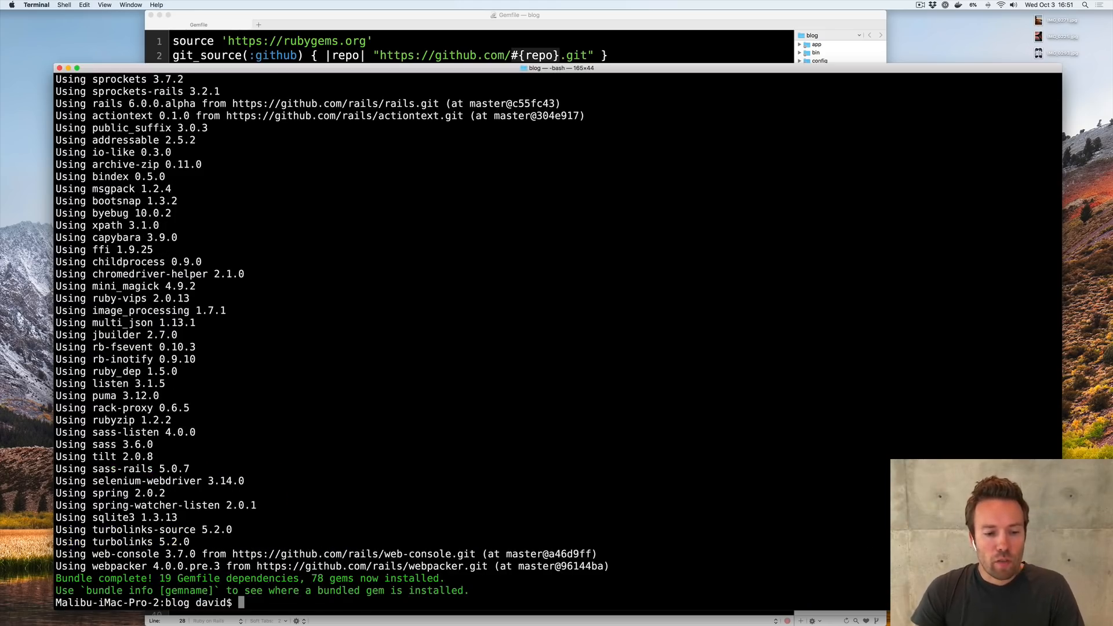
Enter the ./bin/rails action_text:install command in Terminal
{"action": "type", "text": "./bin/rails"}
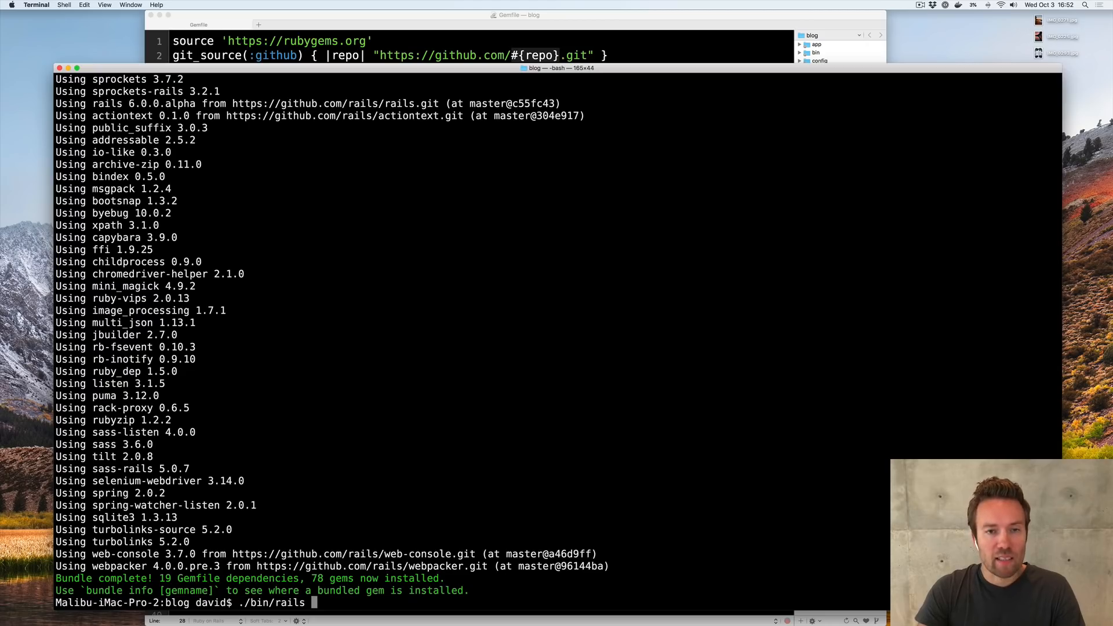
{"action": "type", "text": "action_text:install"}
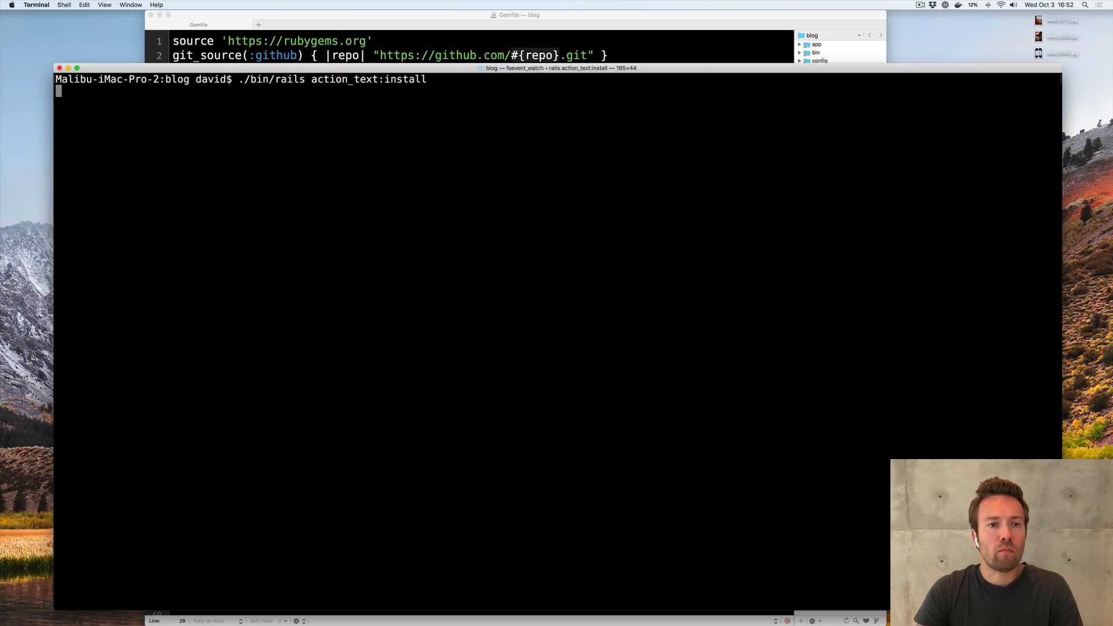
Run the Action Text installer, then run ./bin/rails db:migrate to create its tables
{"action": "key", "text": "Return"}
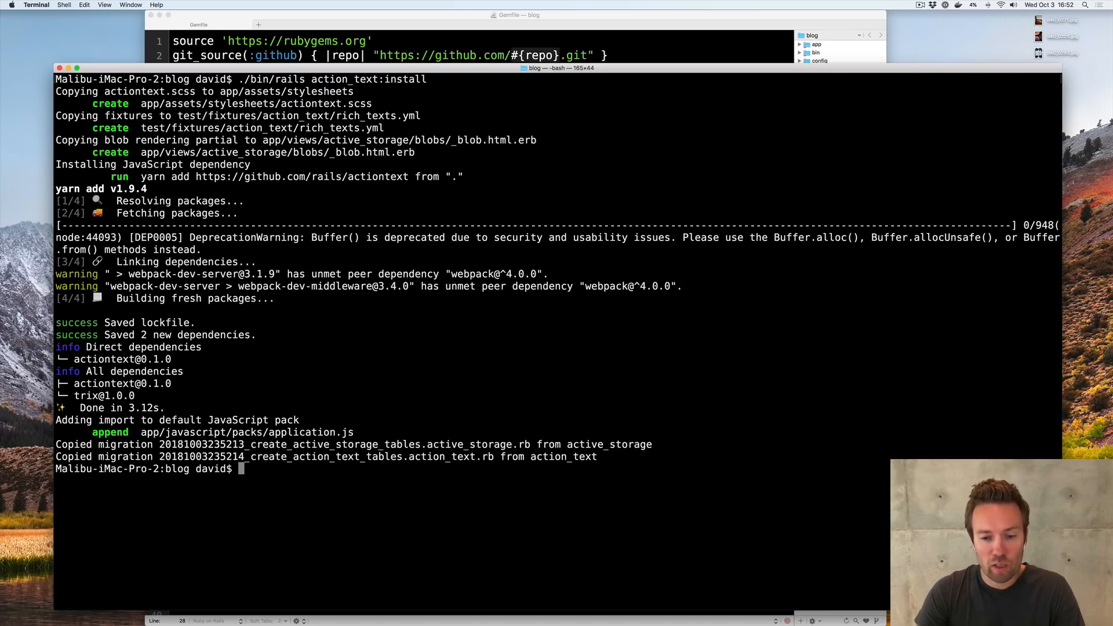
{"action": "type", "text": "./b"}
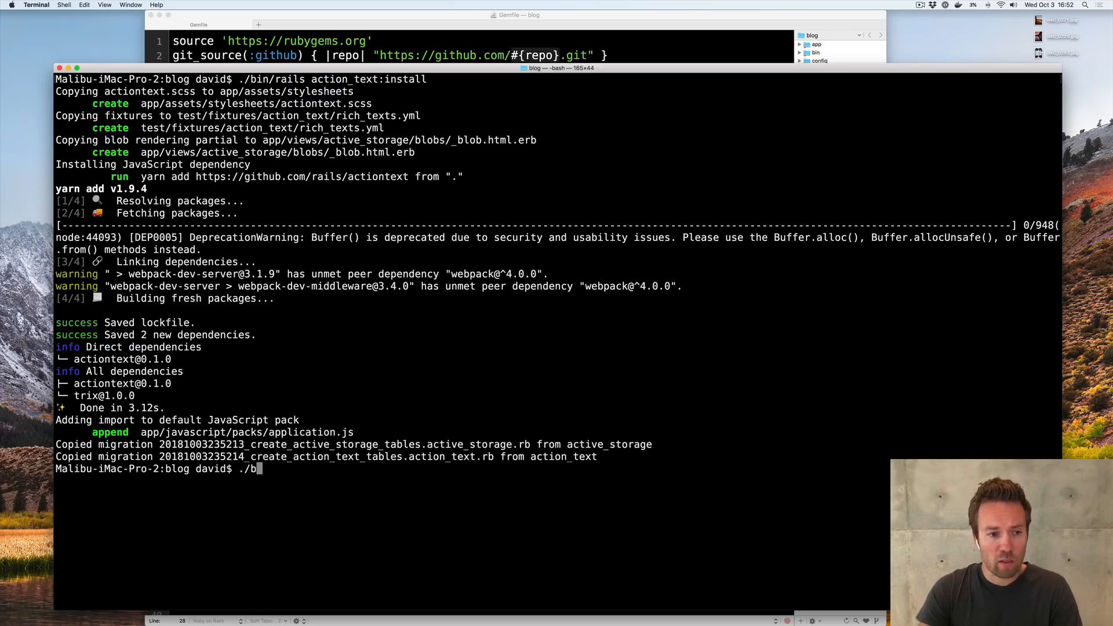
{"action": "type", "text": "in/"}
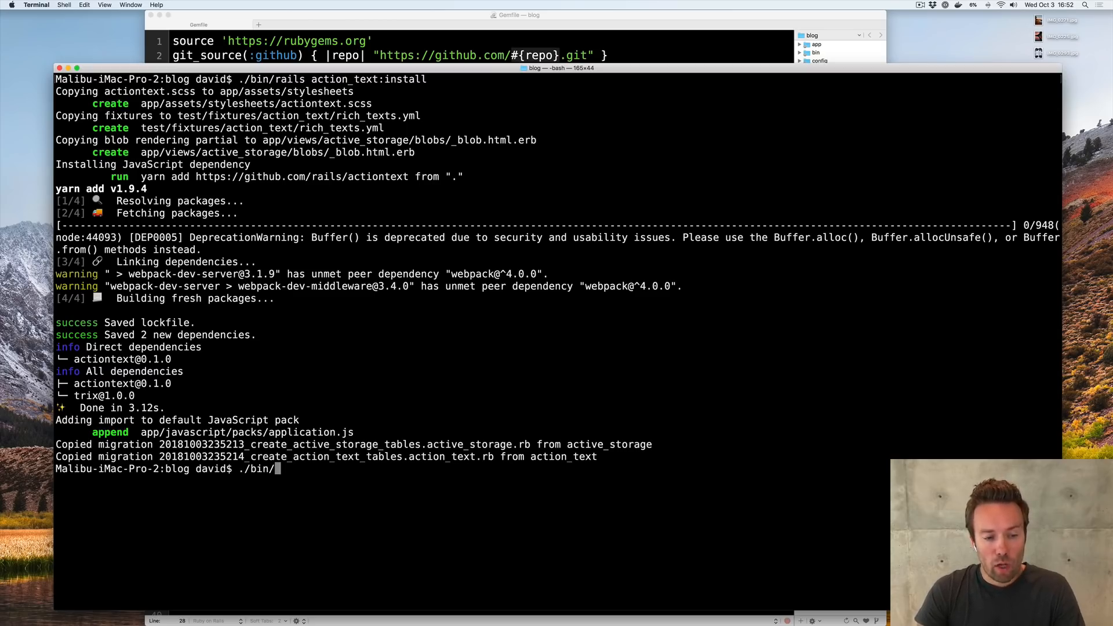
{"action": "type", "text": "rails db:migr"}
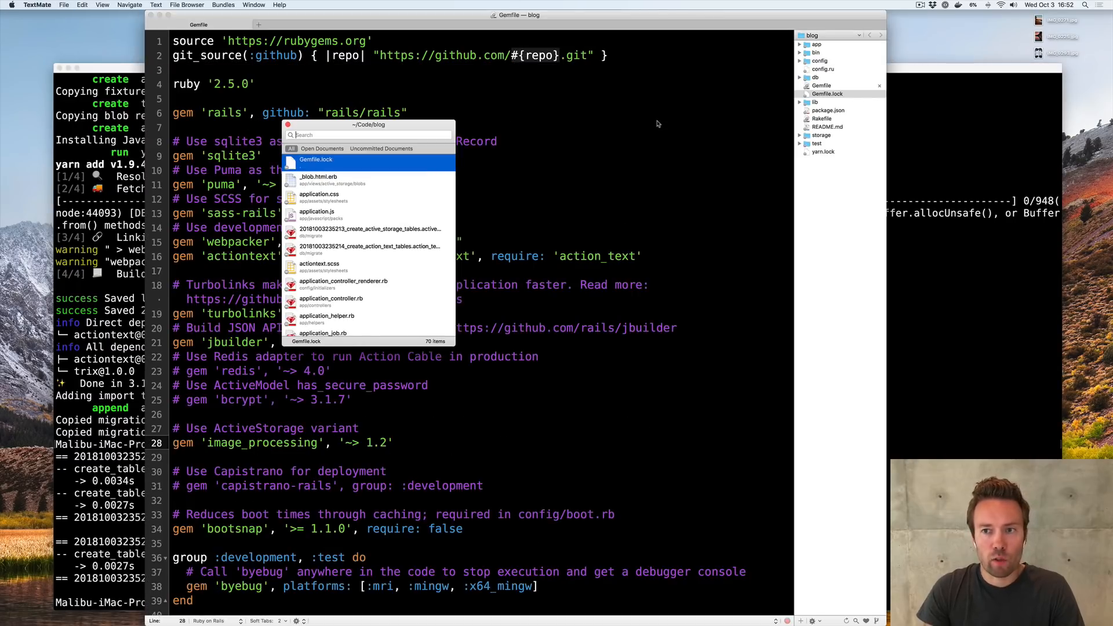
Review the create_action_text_tables migration via Go to File, then return to Terminal
{"action": "type", "text": "20"}
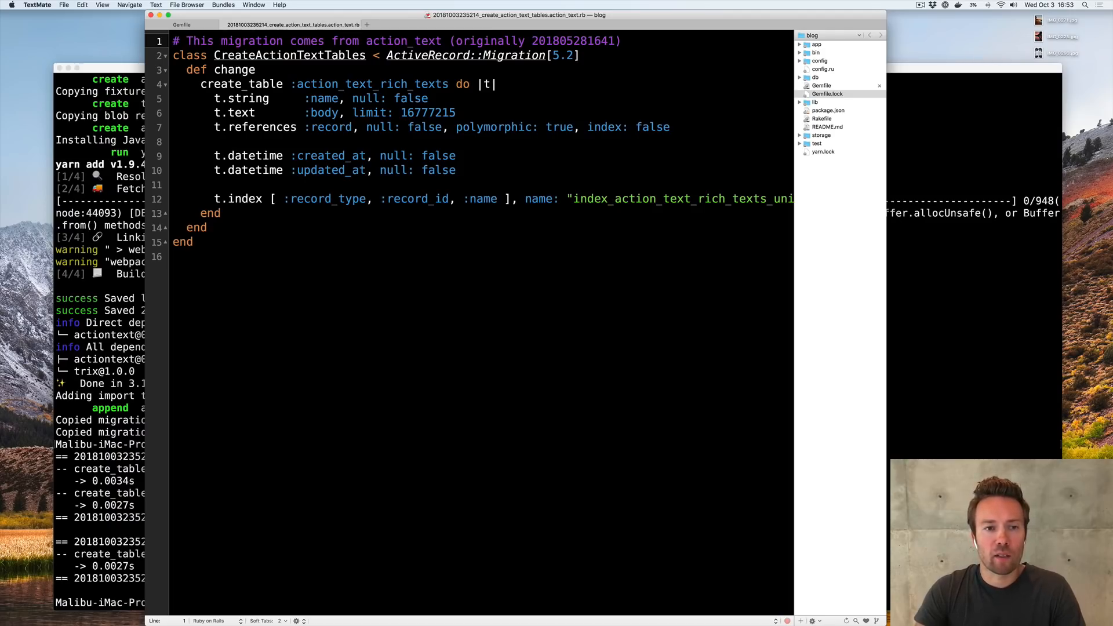
{"action": "left_click", "coordinate": [182, 25]}
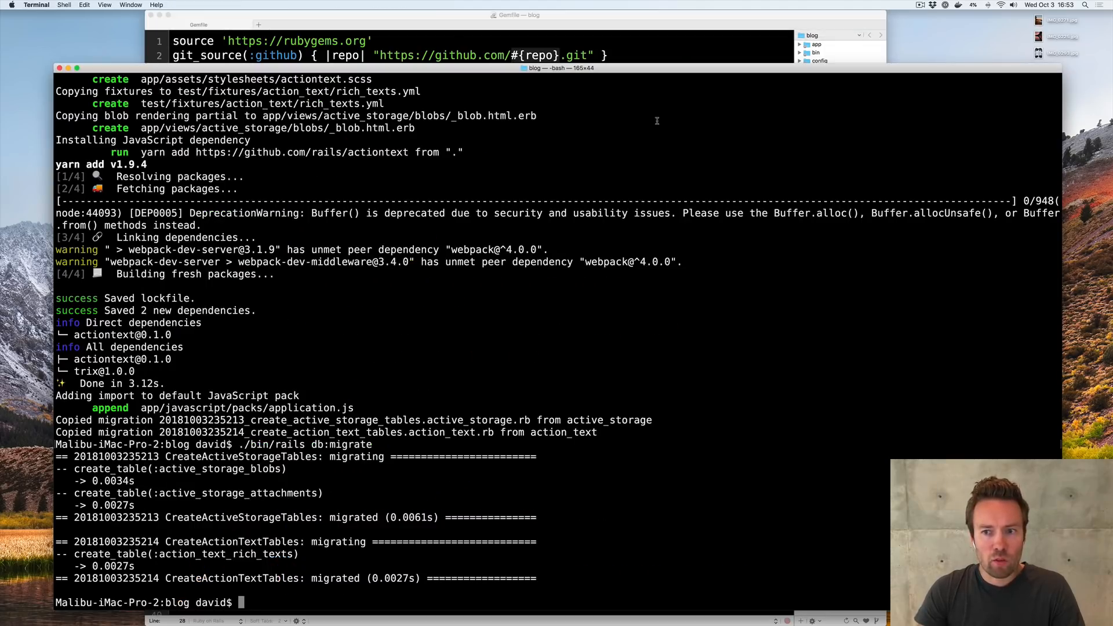
Generate a post scaffold with a title:string column using ./bin/rails g scaffold
{"action": "type", "text": "./bin/r"}
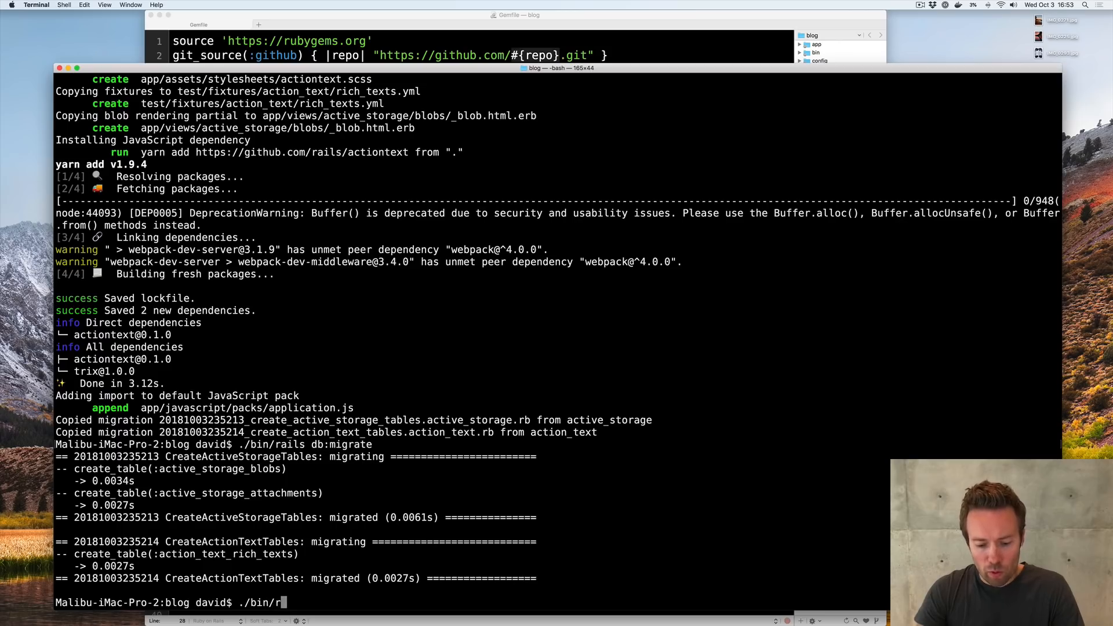
{"action": "type", "text": "ails"}
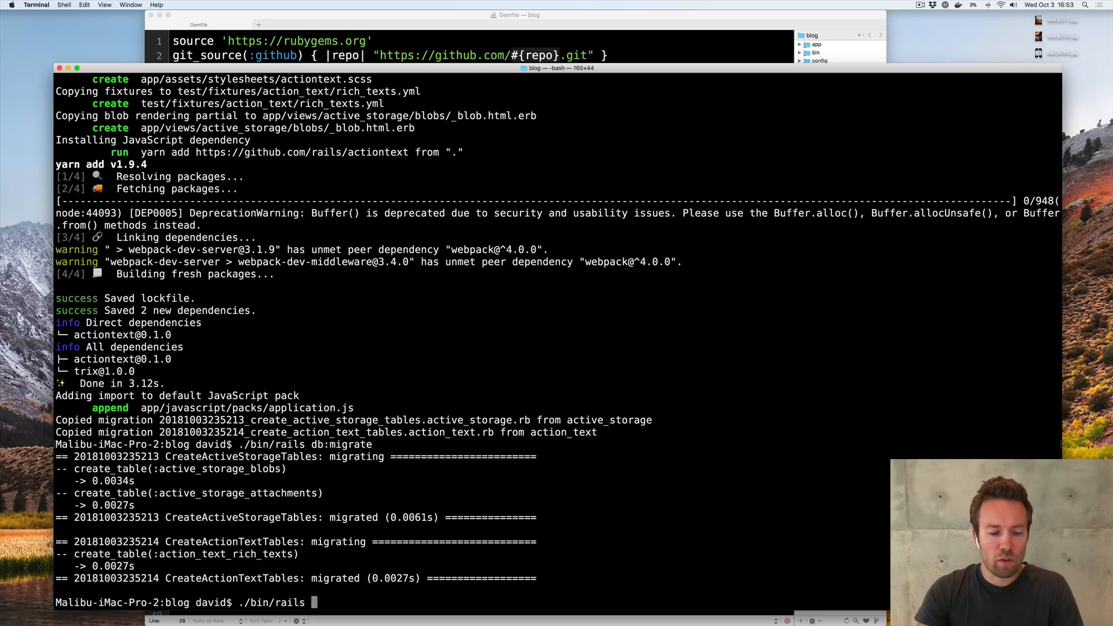
{"action": "type", "text": "g scaffold post t"}
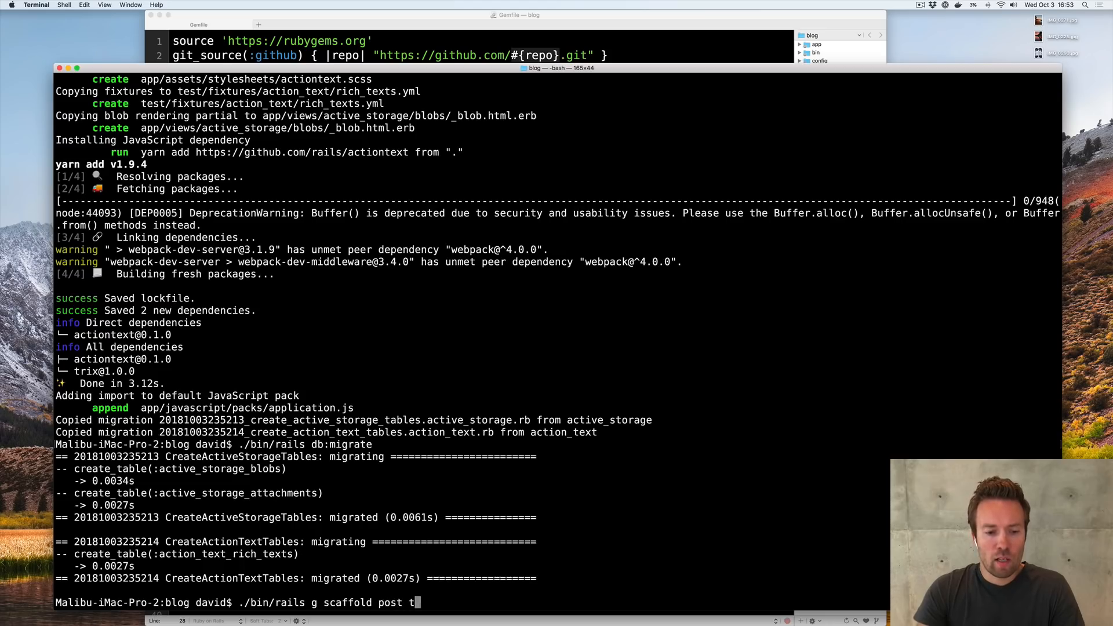
{"action": "type", "text": "itle:string"}
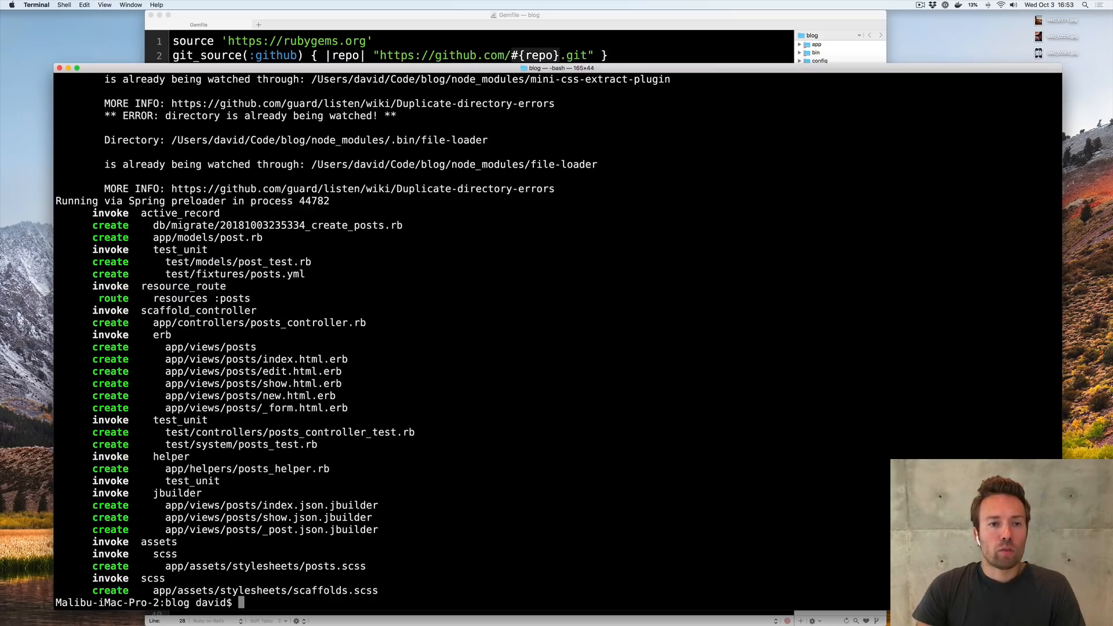
Migrate the database for the posts table and begin launching the Rails server
{"action": "type", "text": "./bin/rails action_text:install"}
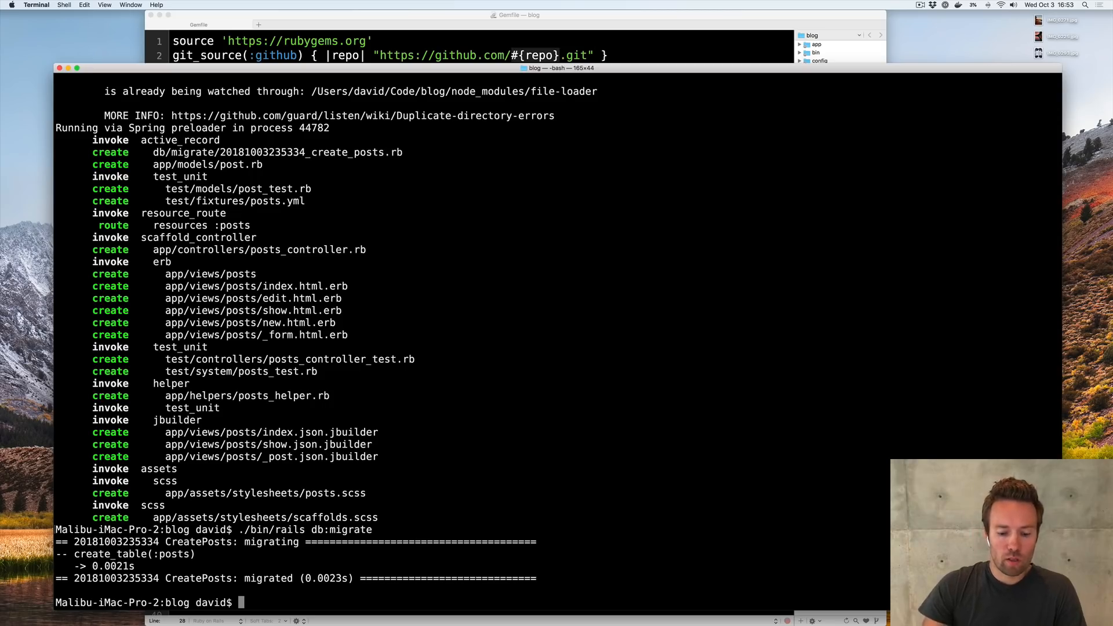
{"action": "type", "text": "./"}
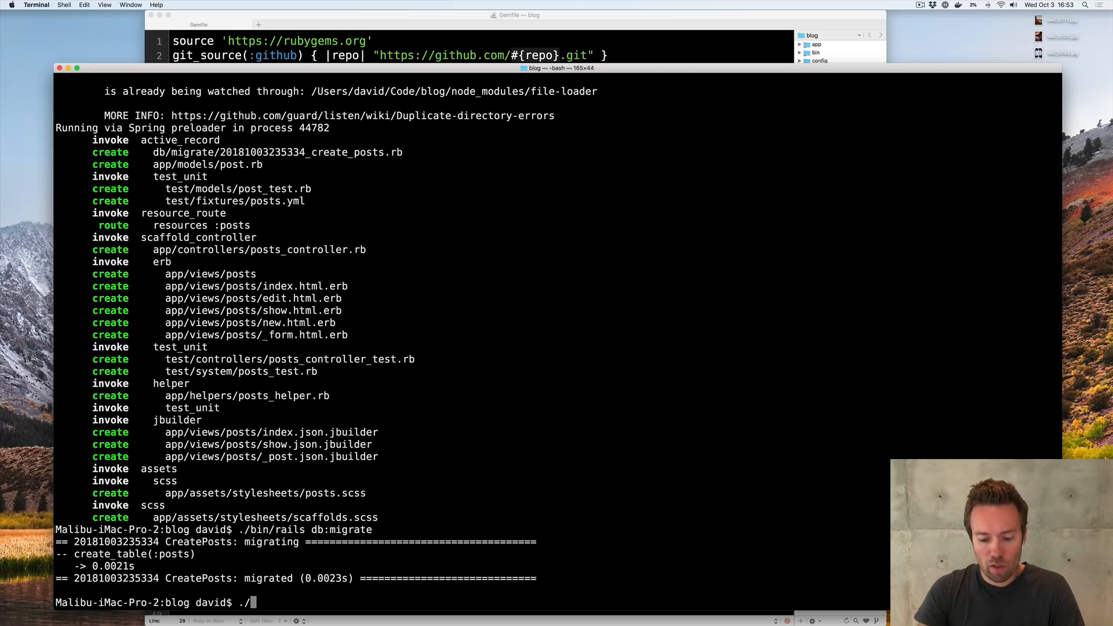
{"action": "type", "text": "bin/r"}
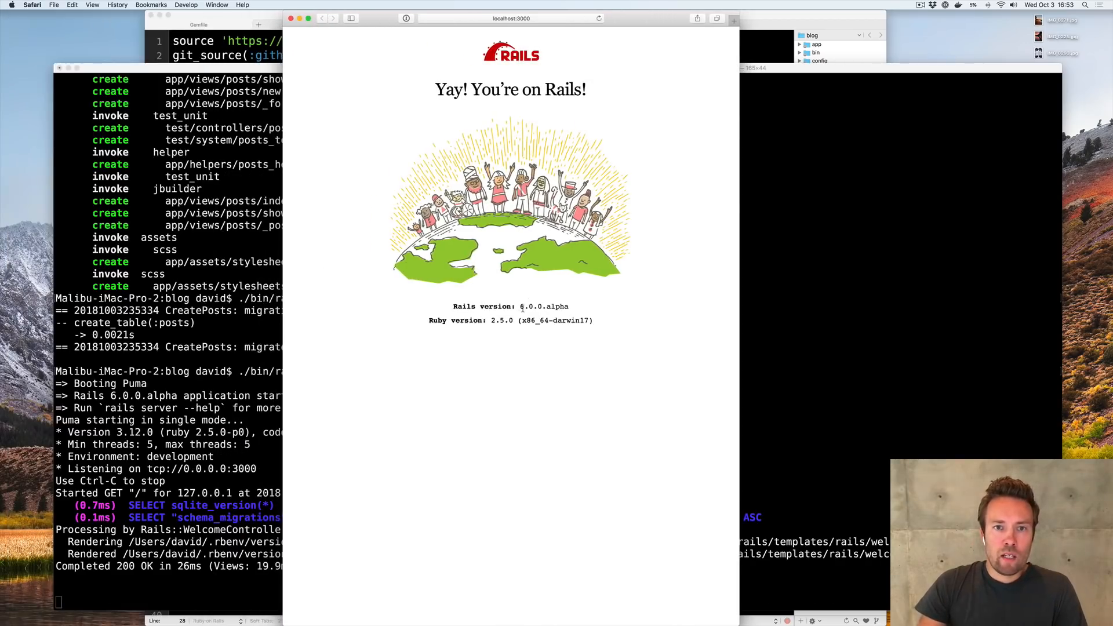
Visit localhost:3000/posts in Safari to see the empty Posts list
{"action": "left_click", "coordinate": [510, 17]}
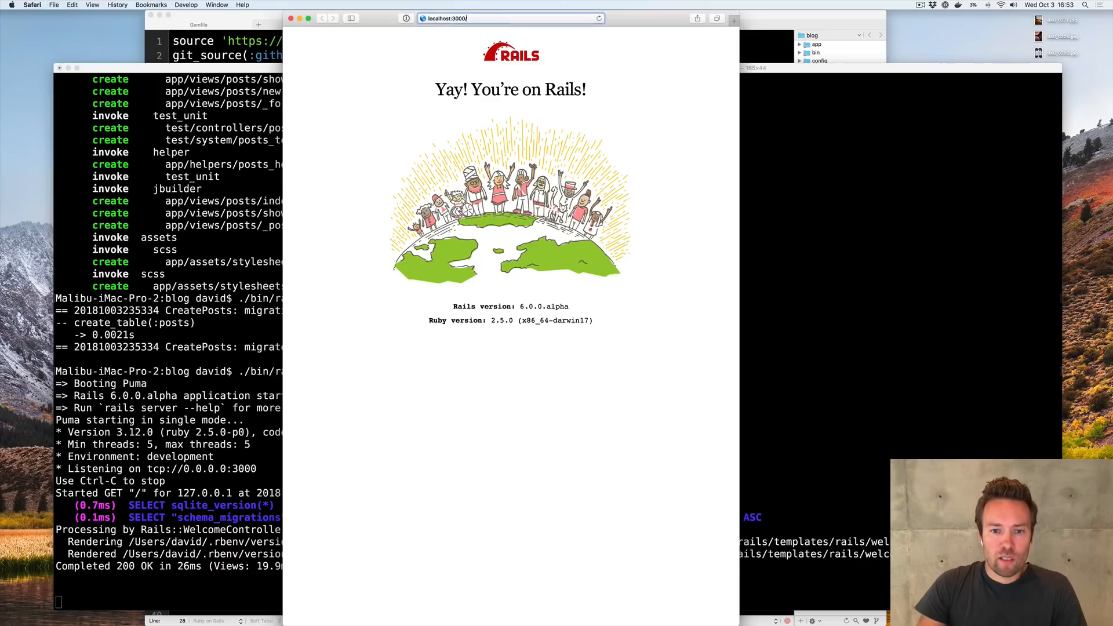
{"action": "type", "text": "/posts"}
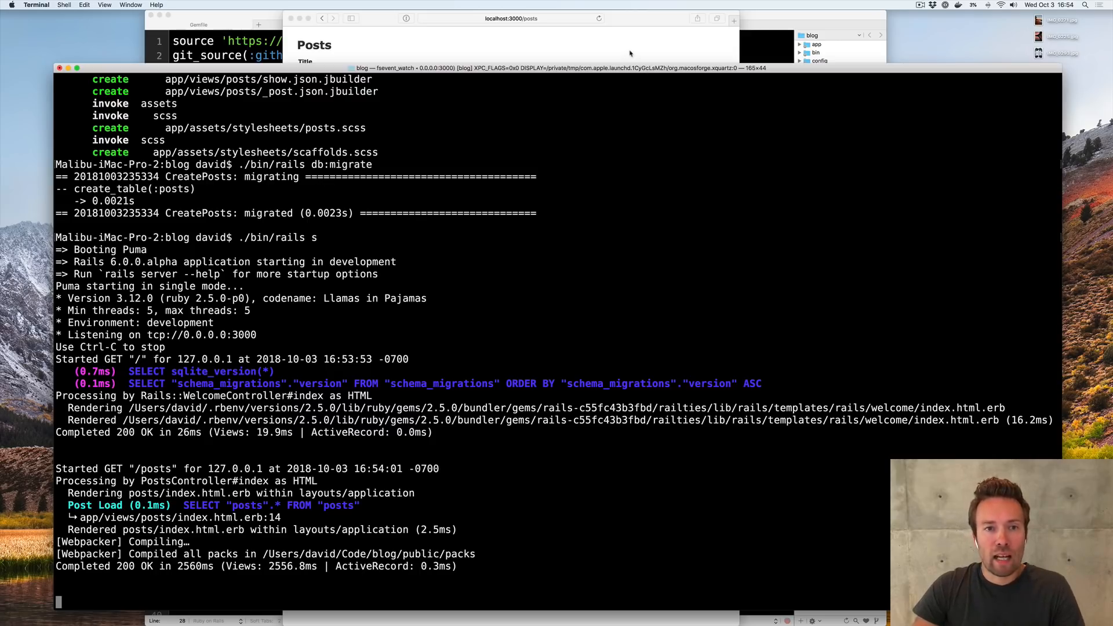
{"action": "left_click", "coordinate": [511, 18]}
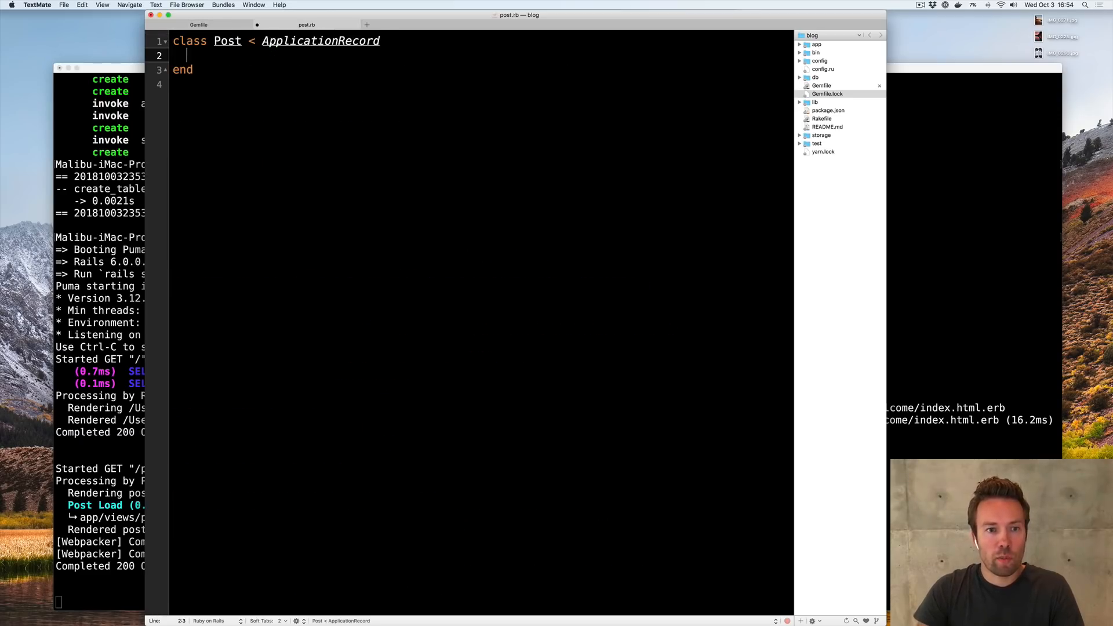
Declare has_rich_text :content inside the Post model
{"action": "type", "text": "has_rich_te"}
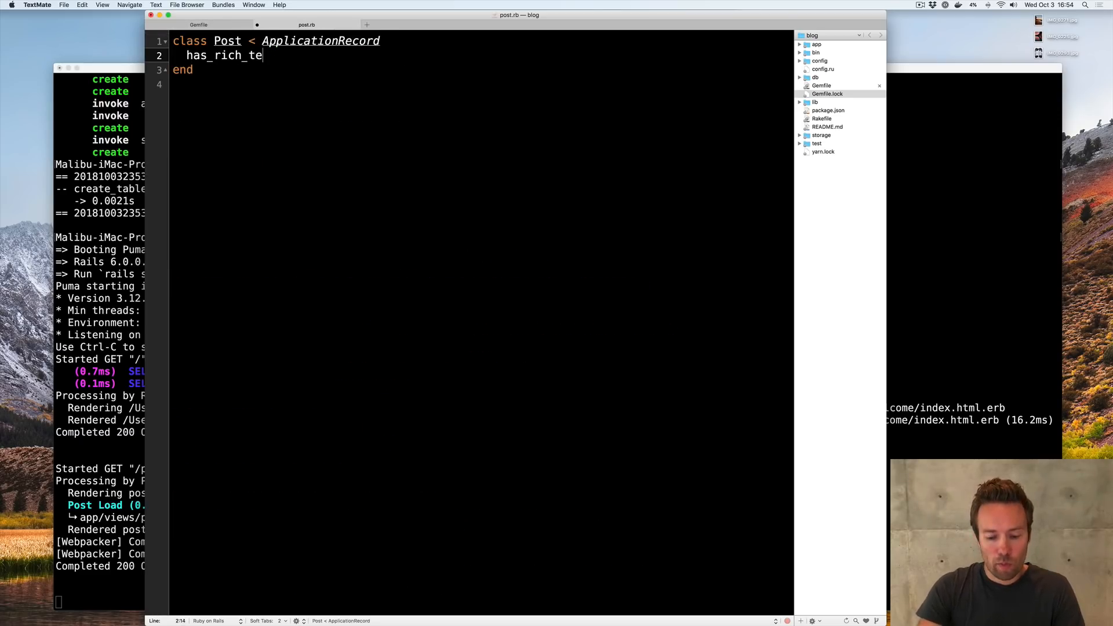
{"action": "type", "text": "xt :content"}
{"action": "type", "text": "post"}
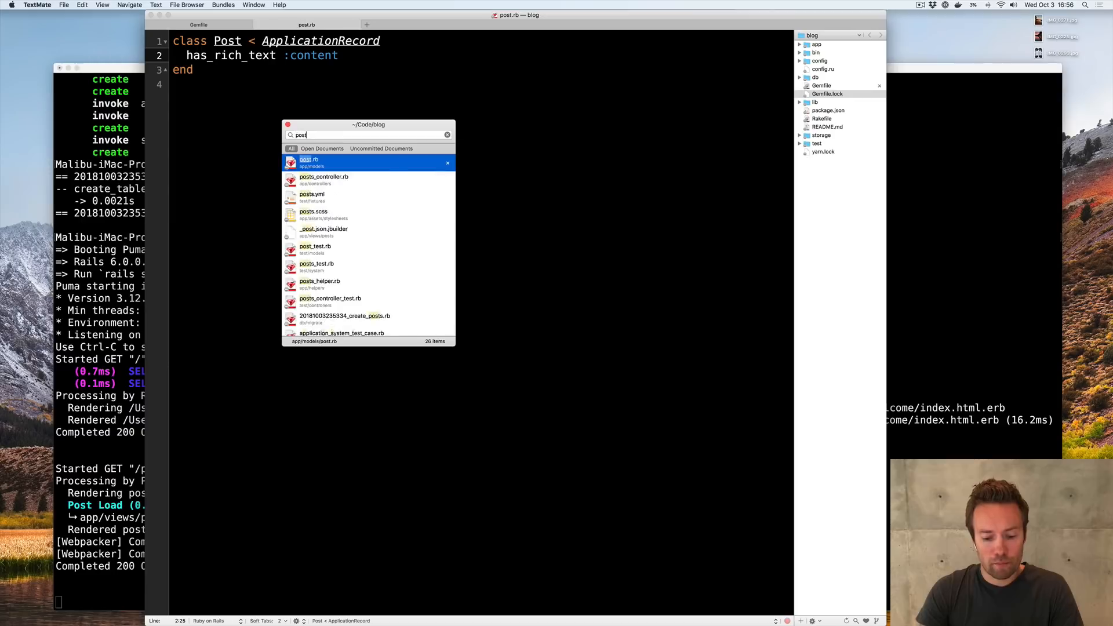
In posts_controller.rb, permit :content alongside :title in post_params
{"action": "left_click", "coordinate": [323, 176]}
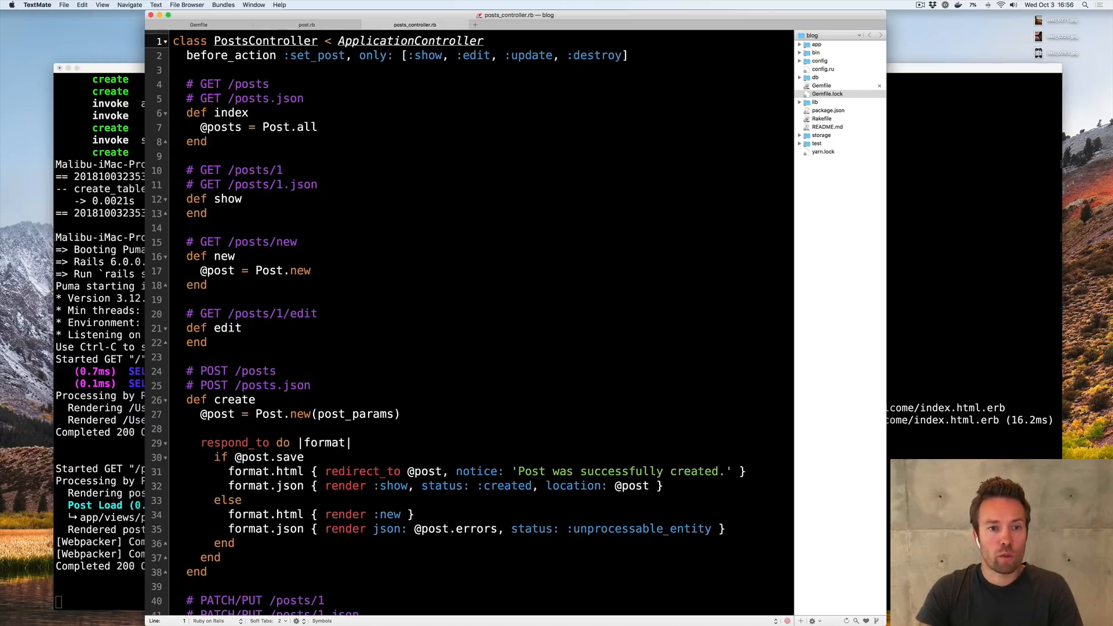
{"action": "scroll", "scroll_direction": "down", "scroll_amount": 3}
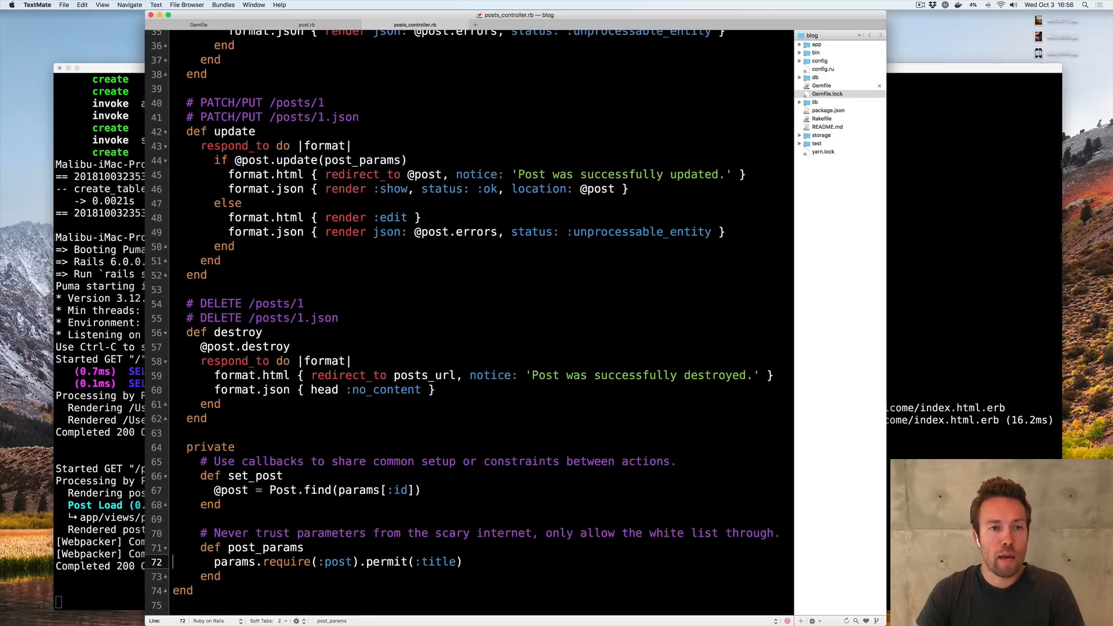
{"action": "type", "text": ", :c"}
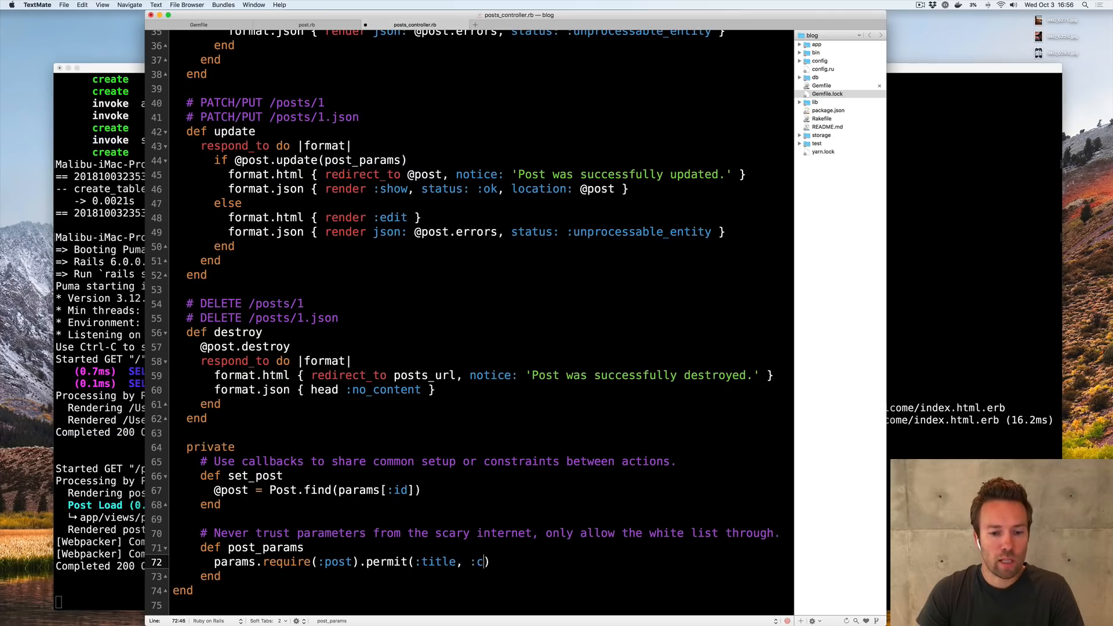
{"action": "type", "text": "ontent"}
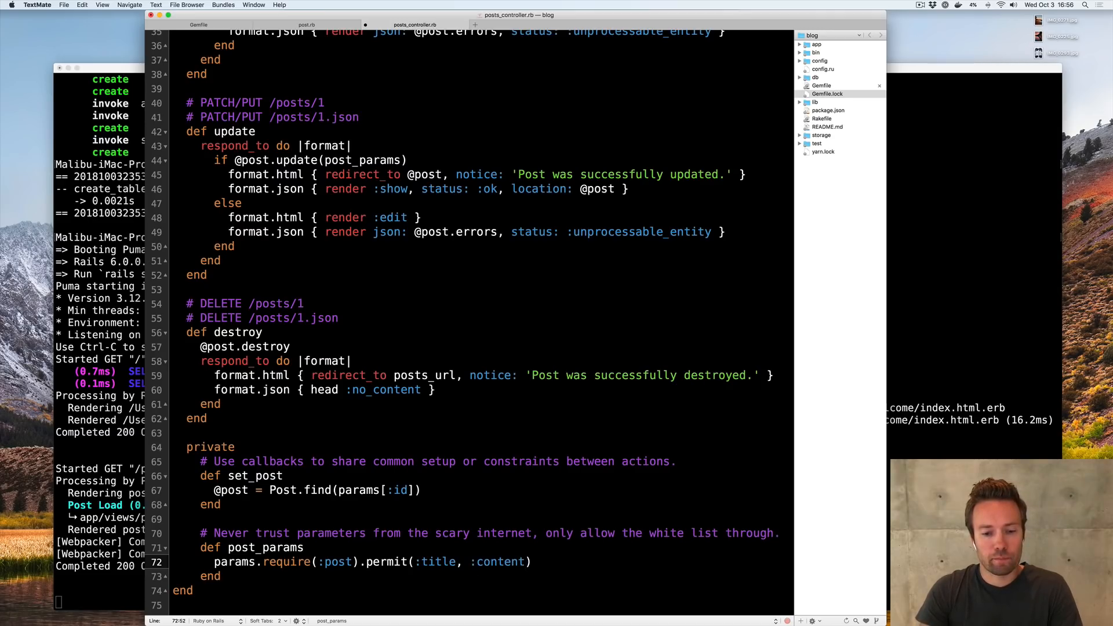
Add a form.rich_text_area :content field to _form.html.erb, then locate the show view
{"action": "key", "text": "cmd+t"}
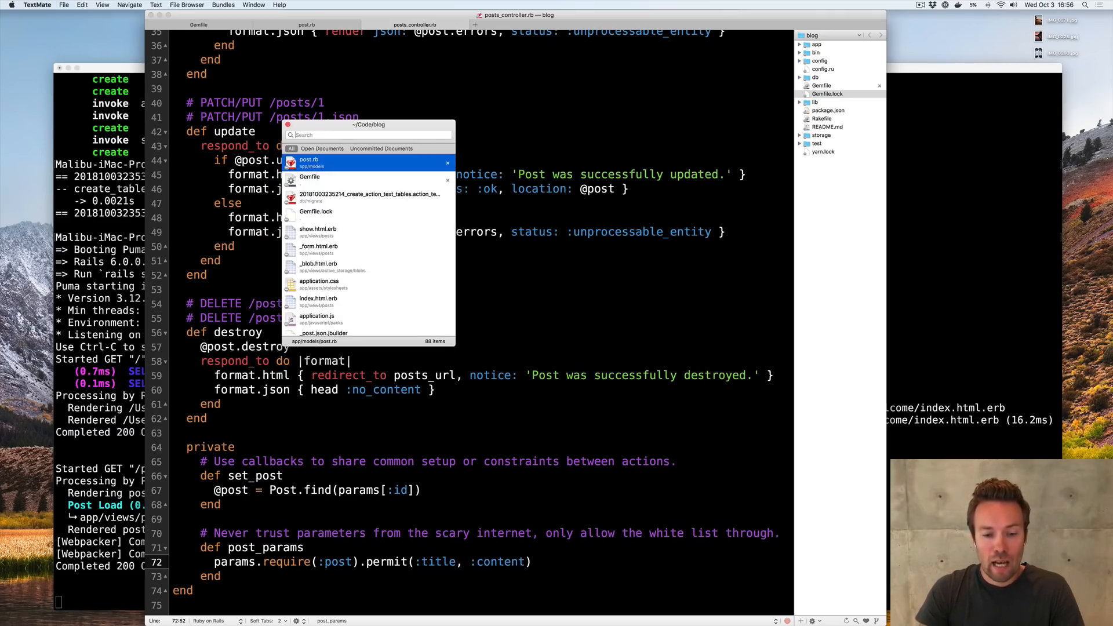
{"action": "left_click", "coordinate": [317, 246]}
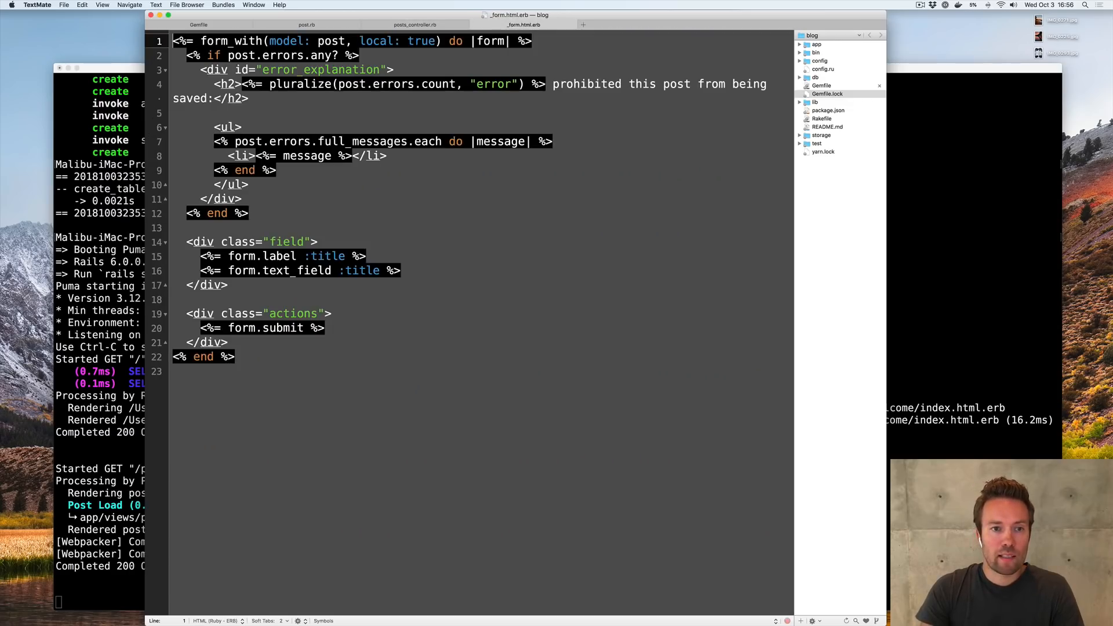
{"action": "left_click", "coordinate": [248, 241]}
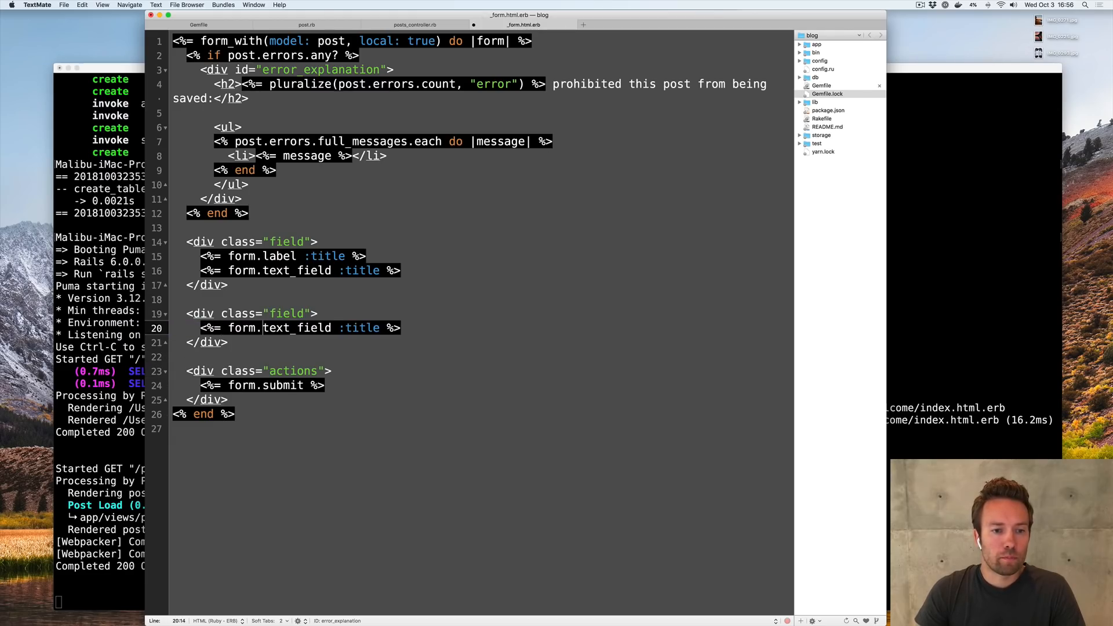
{"action": "type", "text": "rich_text"}
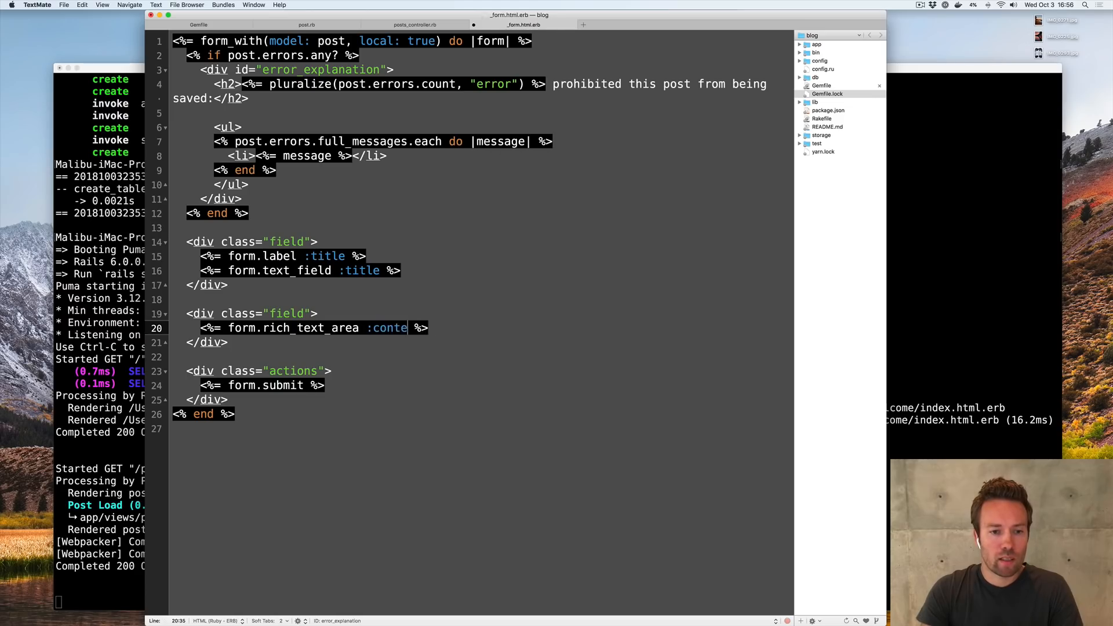
{"action": "type", "text": "nt"}
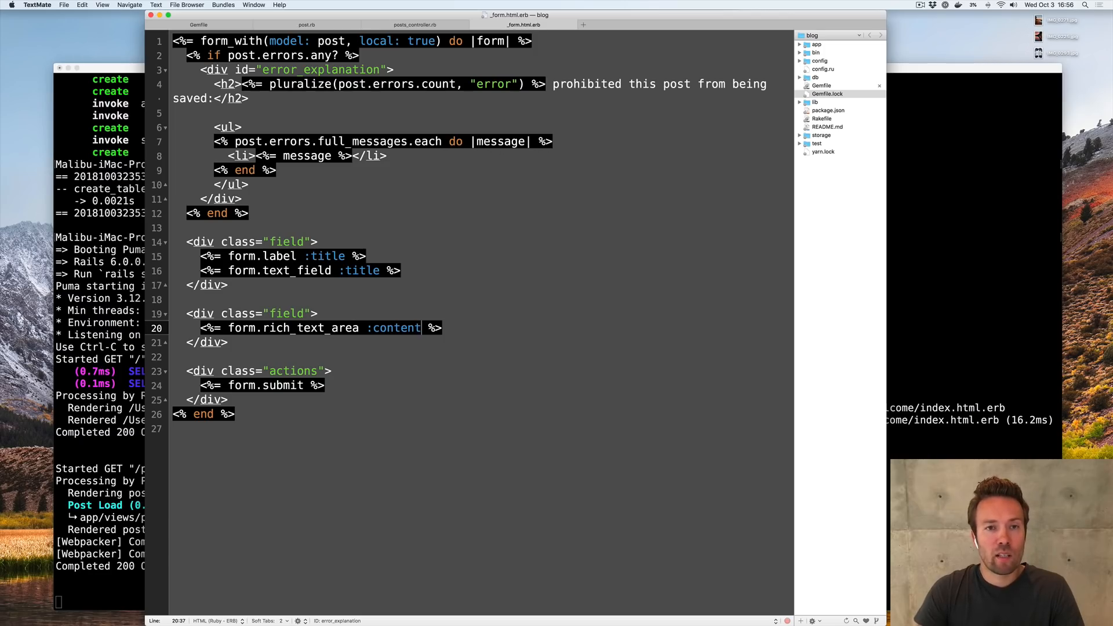
{"action": "type", "text": "sho"}
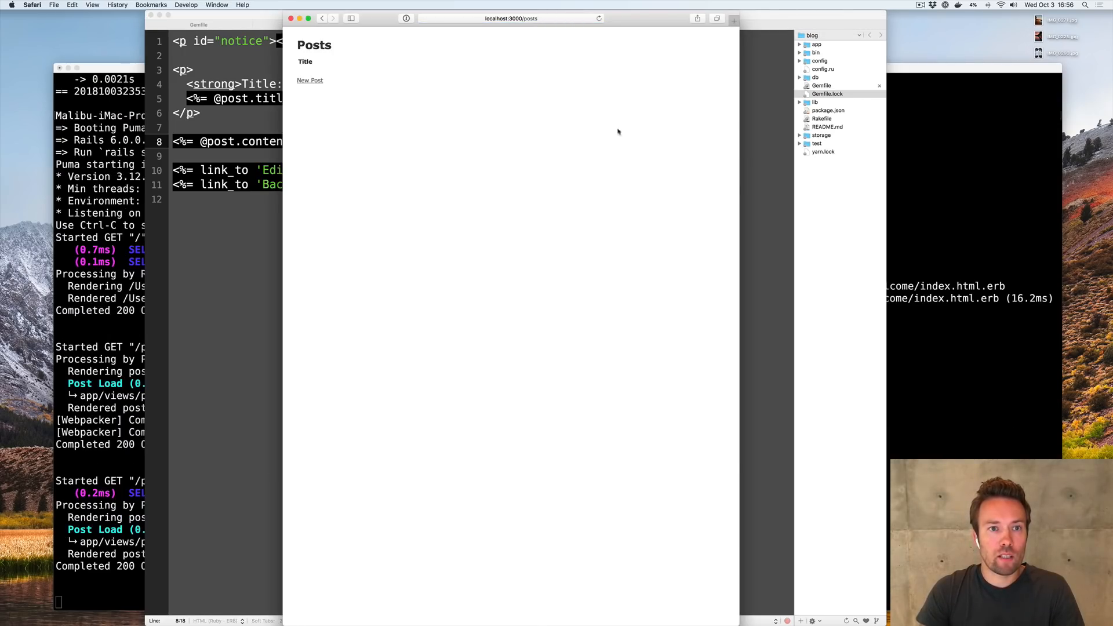
Start a new post titled "This is our first test"
{"action": "left_click", "coordinate": [310, 80]}
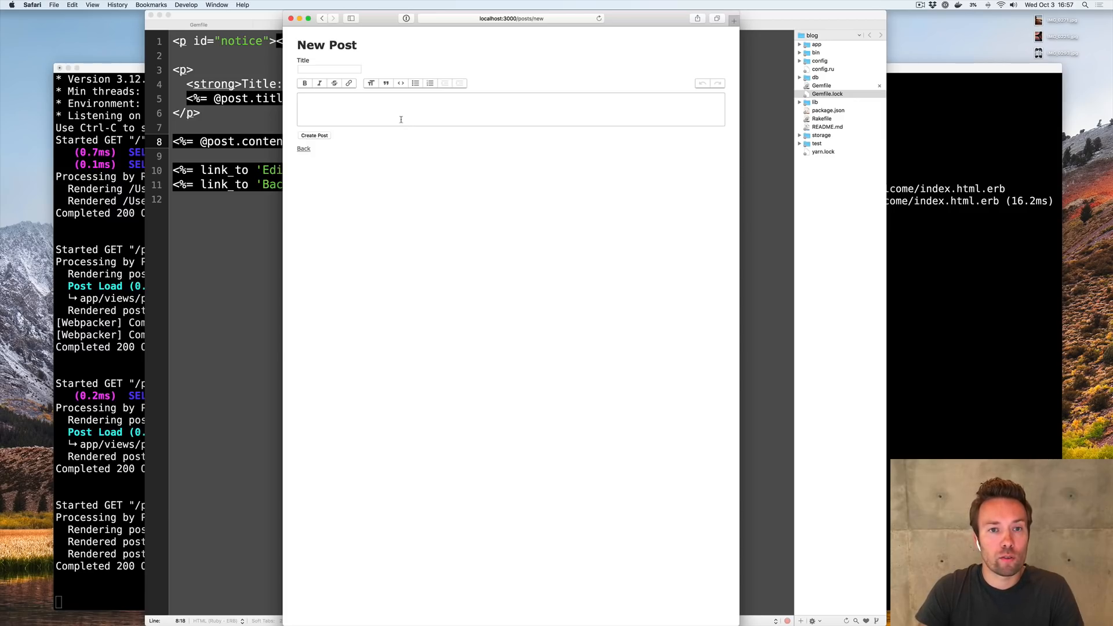
{"action": "type", "text": "This is"}
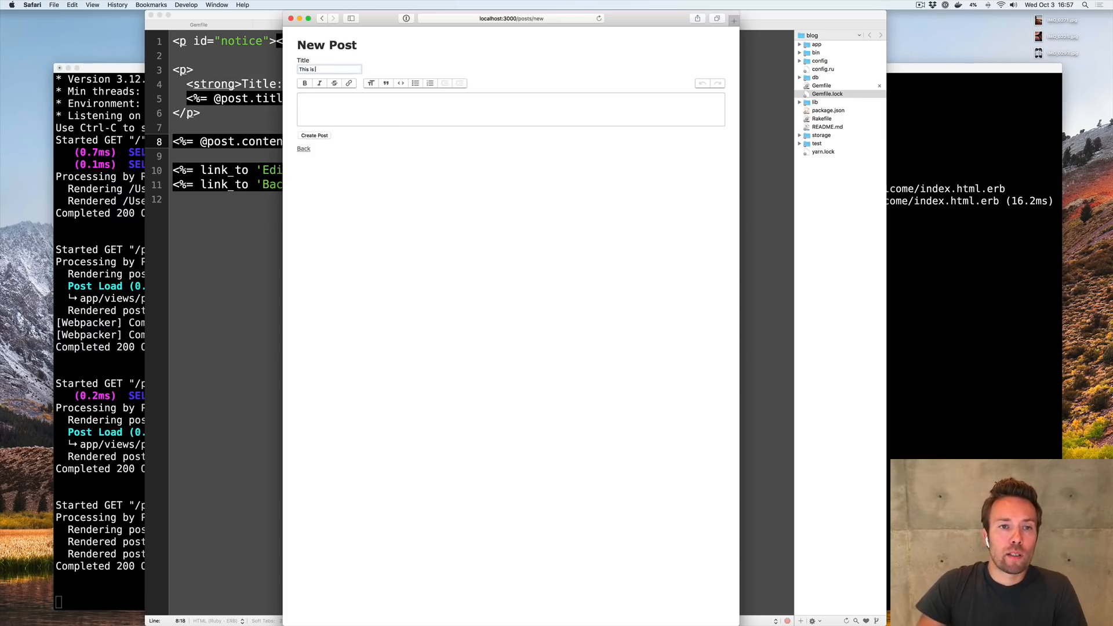
{"action": "type", "text": "our first test"}
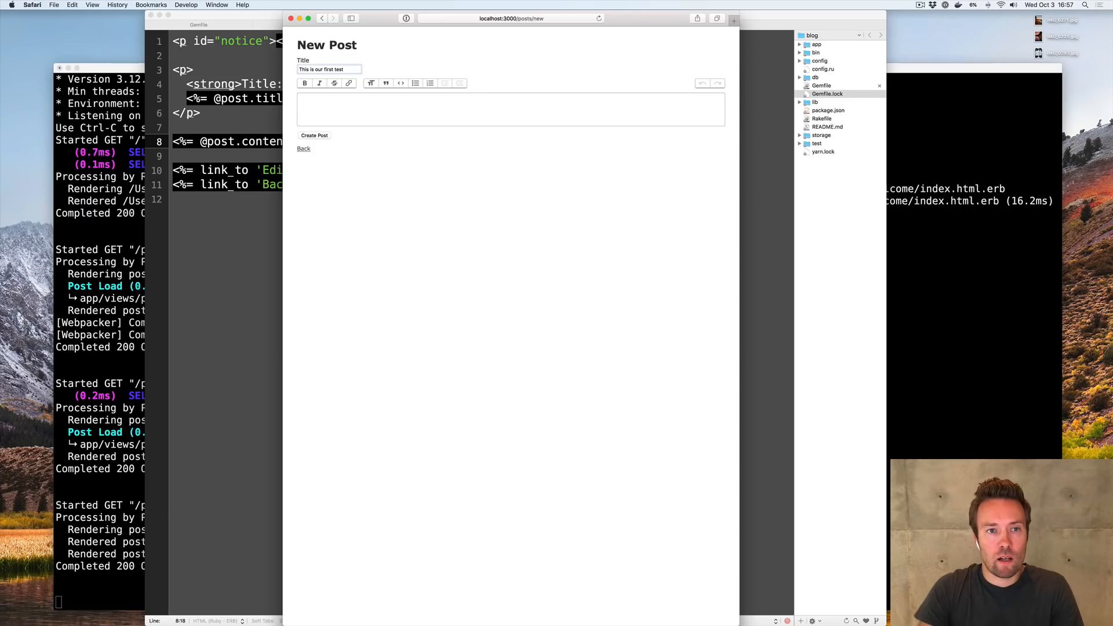
Write the body saying this is going to be shameless self promotion, with that phrase in italics
{"action": "left_click", "coordinate": [510, 109]}
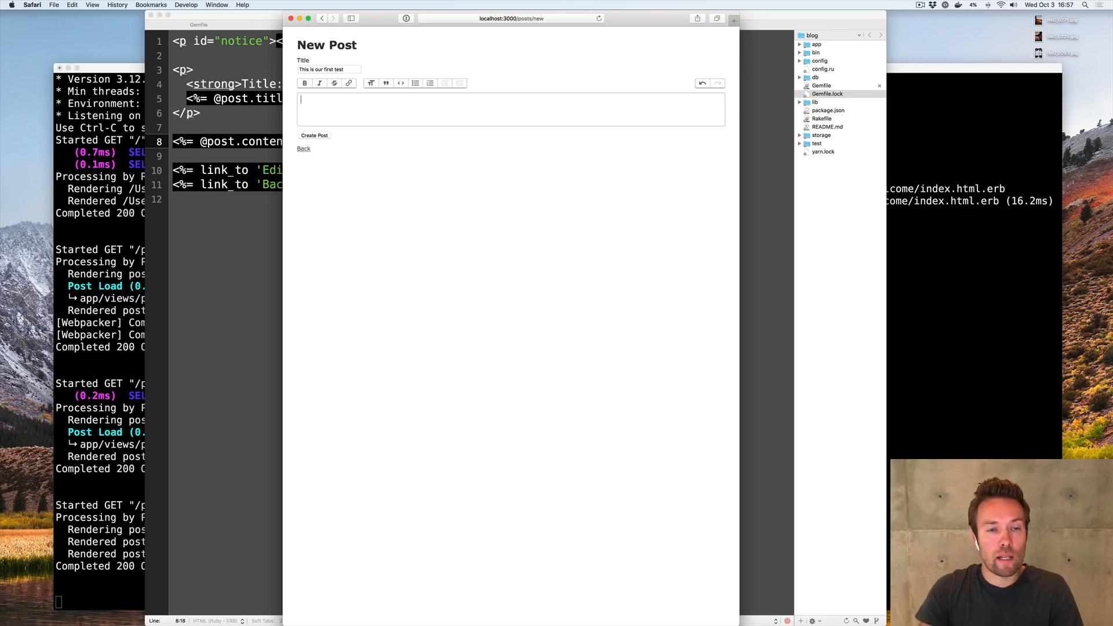
{"action": "type", "text": "This is going to"}
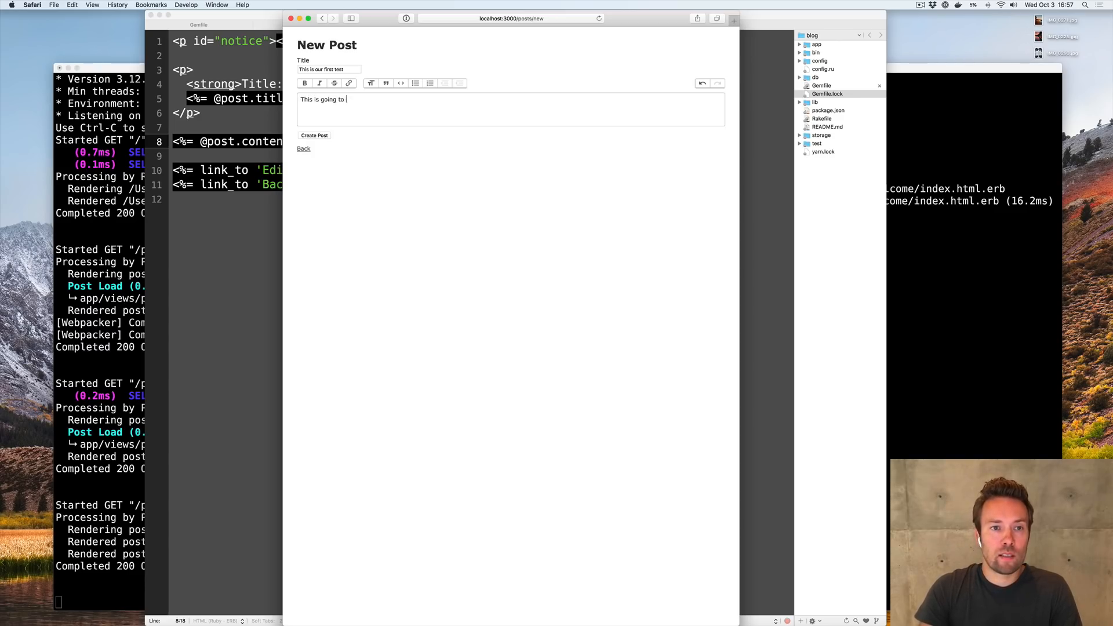
{"action": "type", "text": "be"}
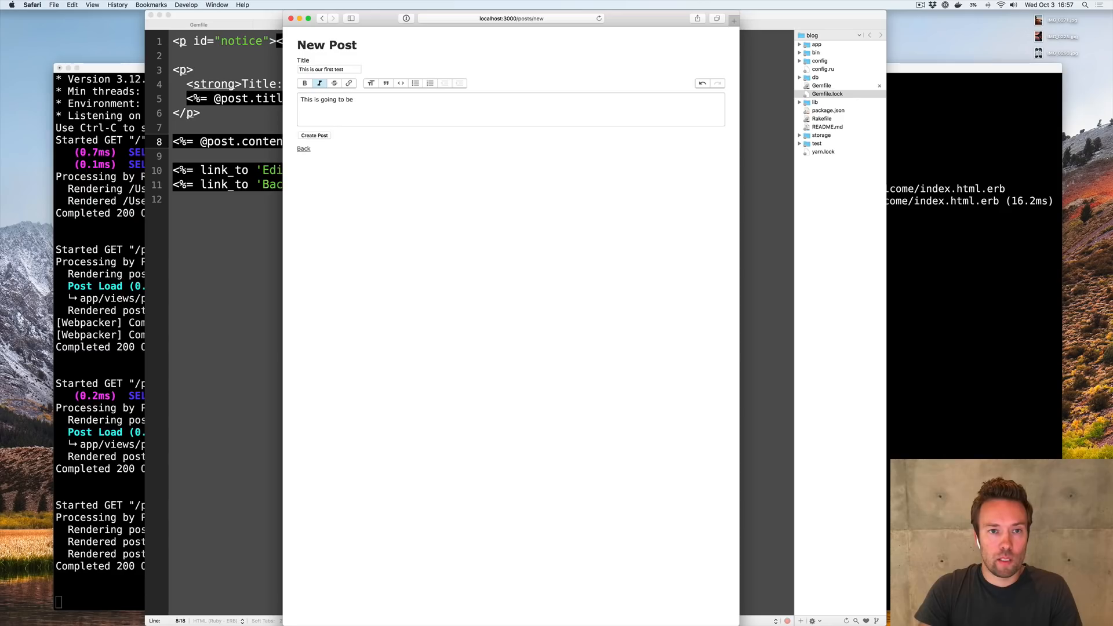
{"action": "type", "text": "shameless"}
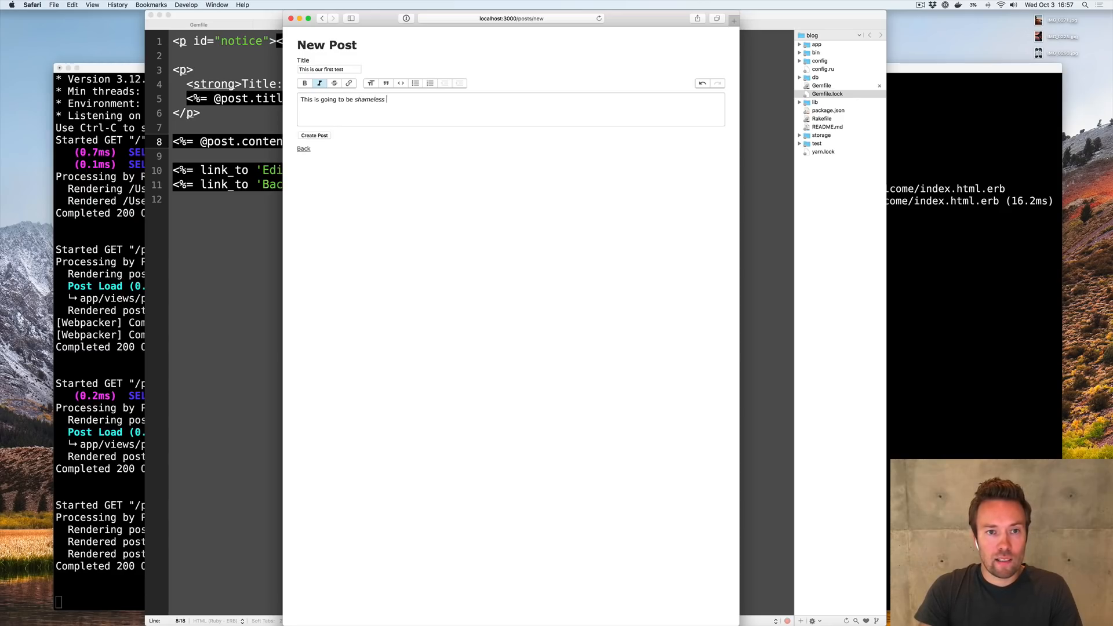
{"action": "type", "text": "self promotion...."}
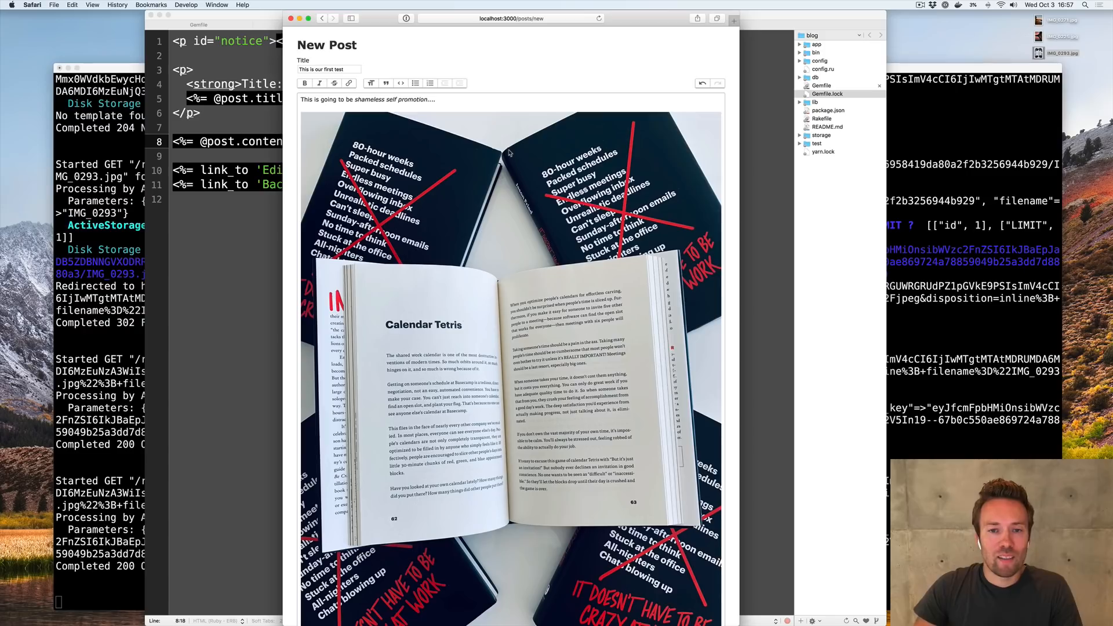
Embed the book photo in the body and begin its caption "This is my n..."
{"action": "scroll", "scroll_direction": "down", "scroll_amount": 3}
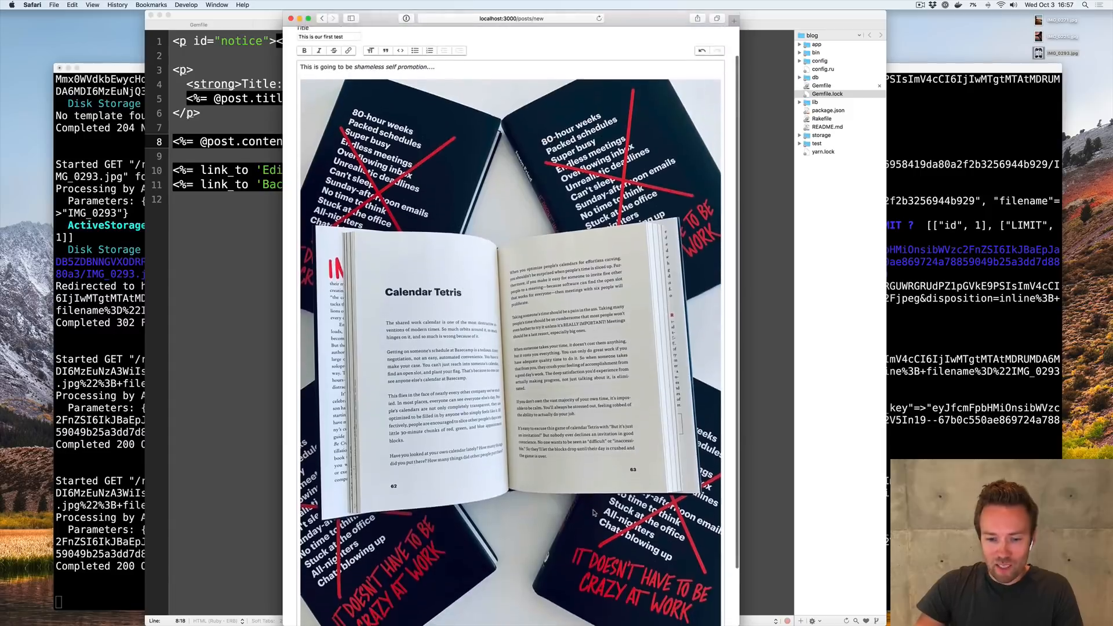
{"action": "scroll", "scroll_direction": "down", "scroll_amount": 3}
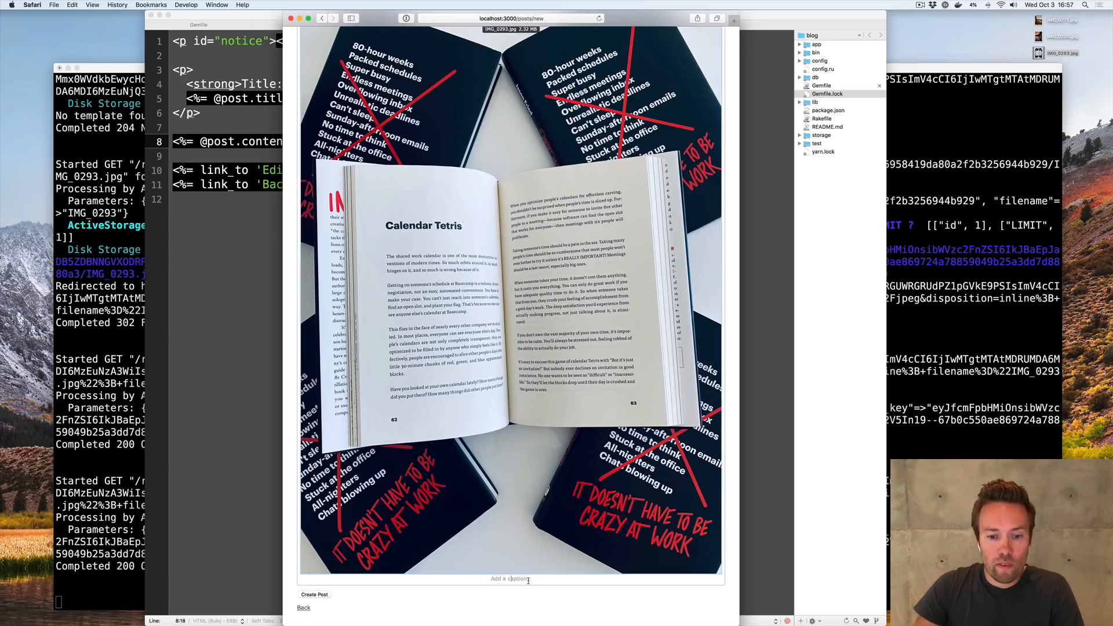
{"action": "mouse_move", "coordinate": [591, 582]}
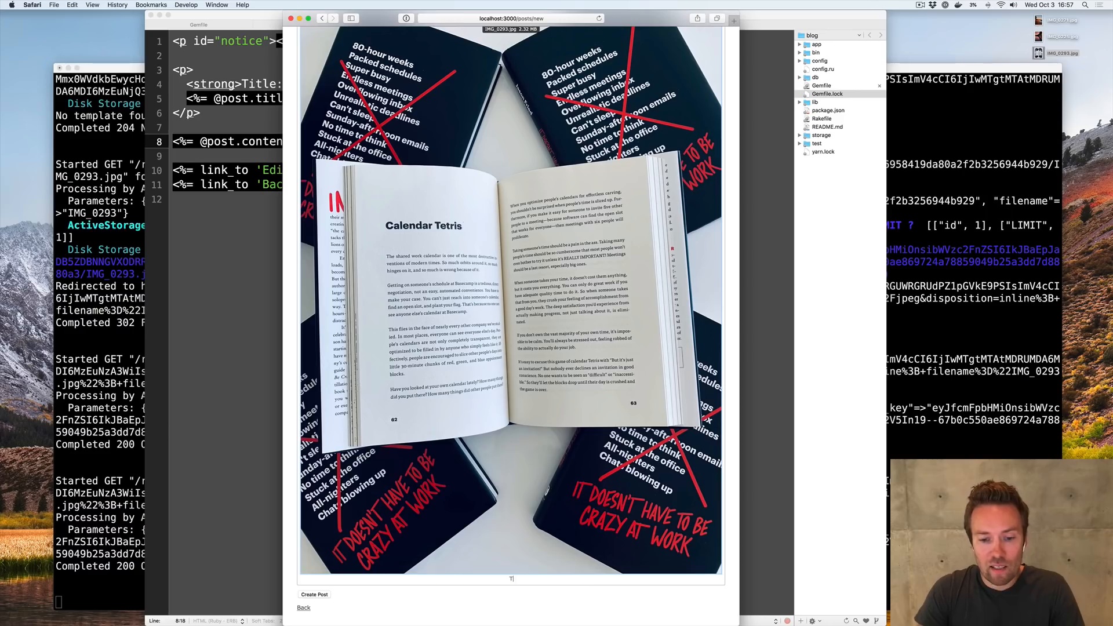
{"action": "type", "text": "This is my na"}
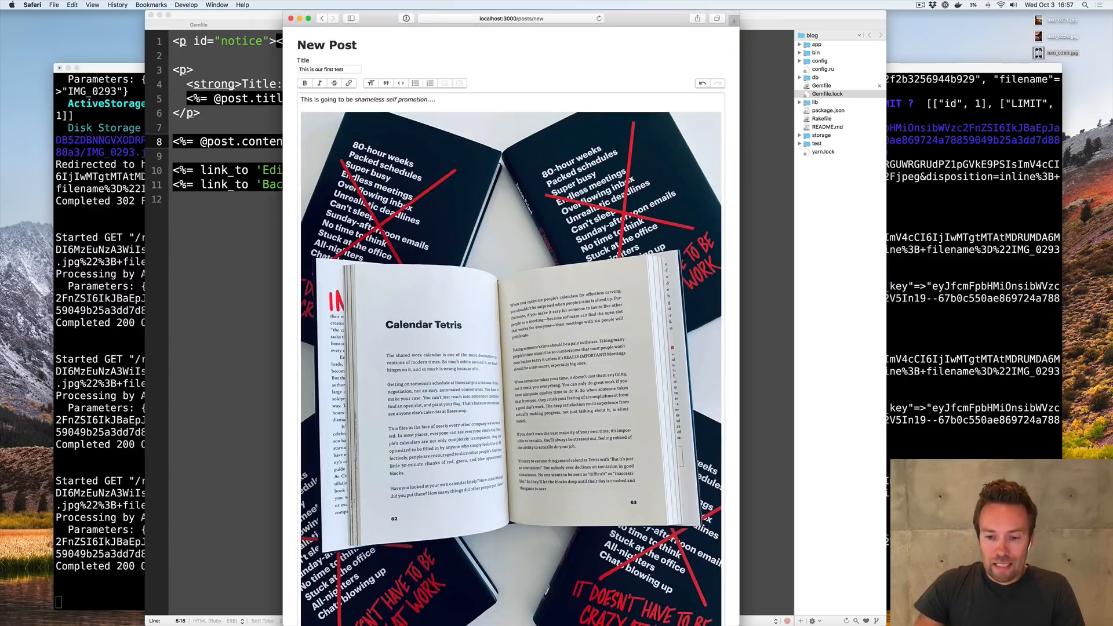
{"action": "scroll", "scroll_direction": "down", "scroll_amount": 3}
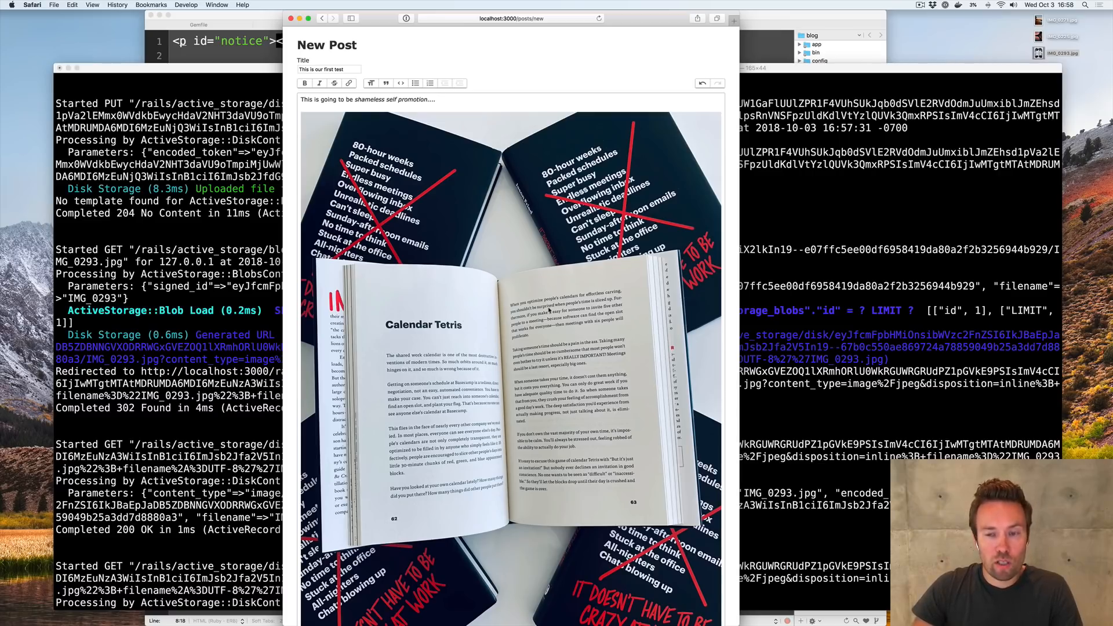
Complete the caption "This is my new book" and add an "Image galleries..." line below
{"action": "scroll", "scroll_direction": "down", "scroll_amount": 3}
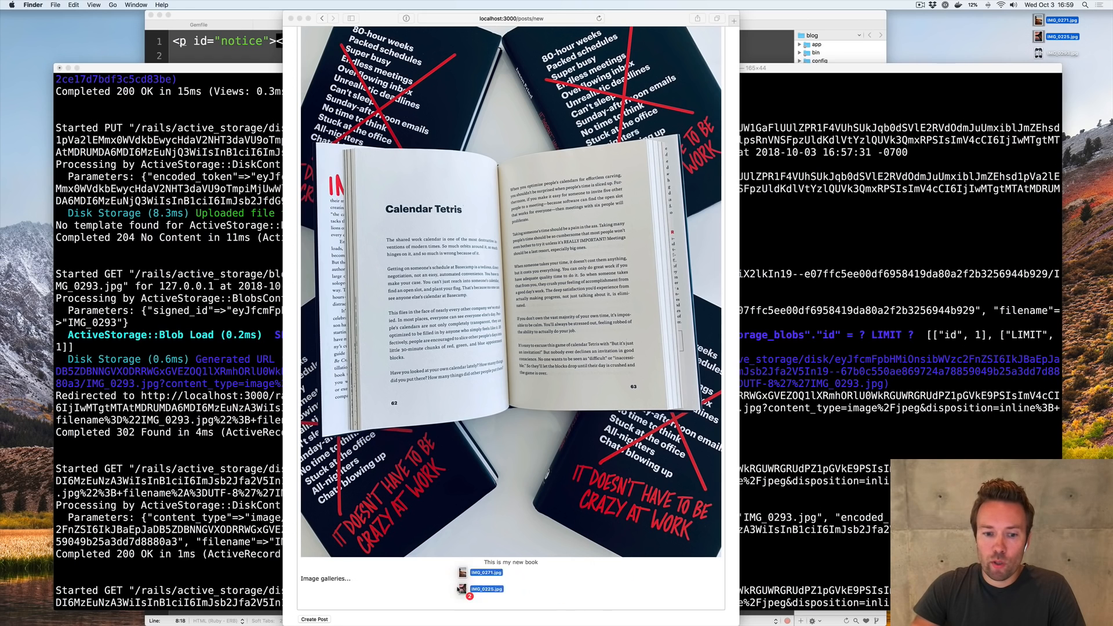
Drop IMG_0271.jpg and IMG_0225.jpg below "Image galleries..." as a two-photo gallery
{"action": "scroll", "scroll_direction": "down", "scroll_amount": 3}
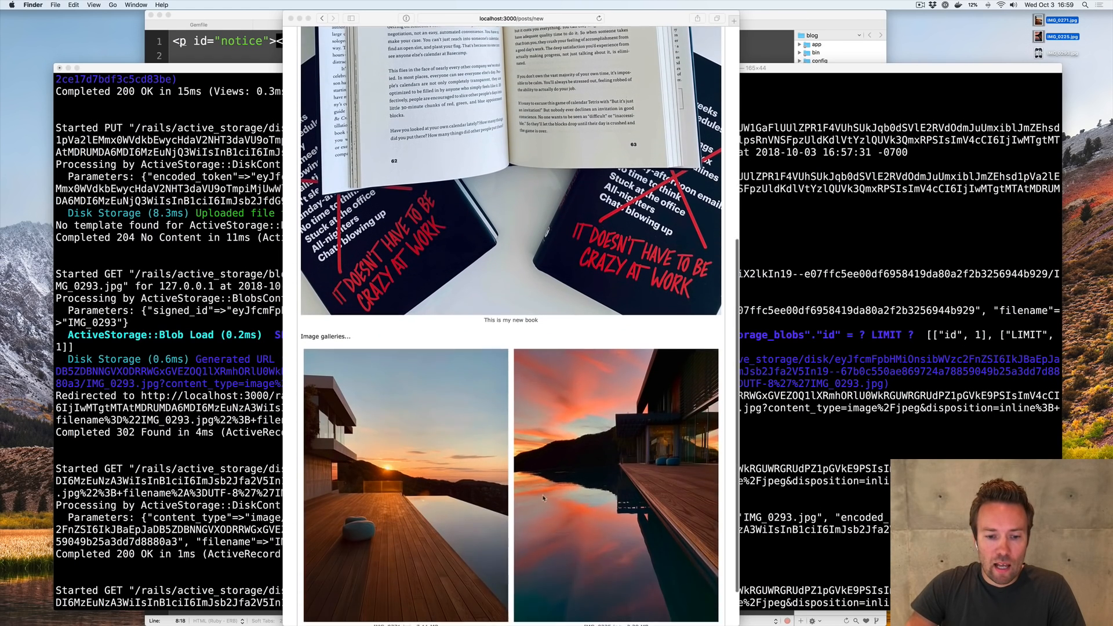
{"action": "scroll", "scroll_direction": "down", "scroll_amount": 3}
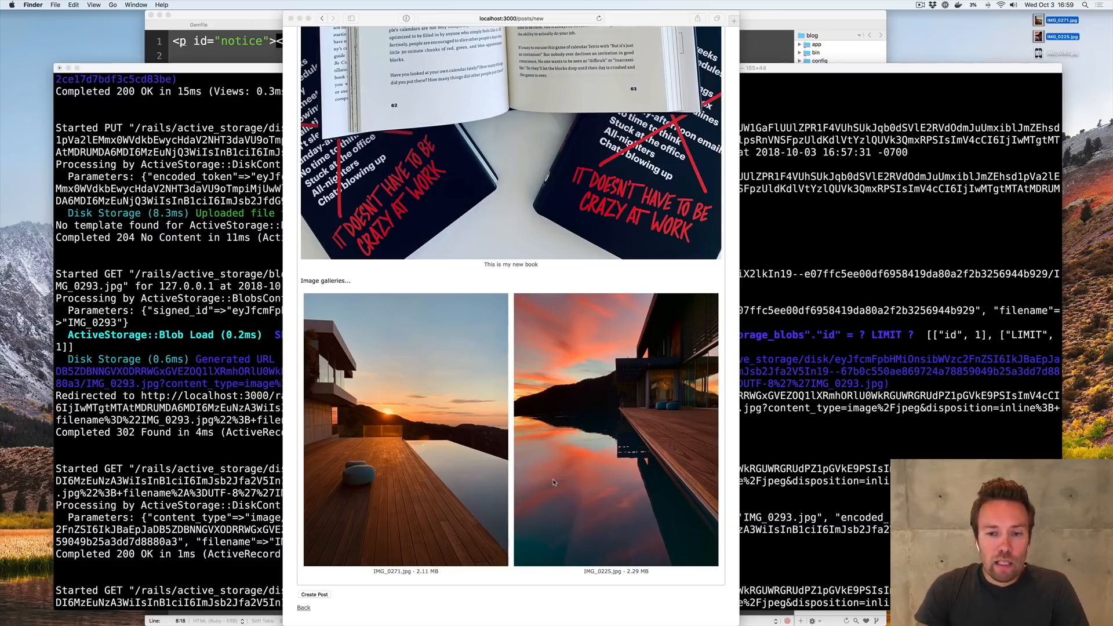
{"action": "scroll", "scroll_direction": "down", "scroll_amount": 3}
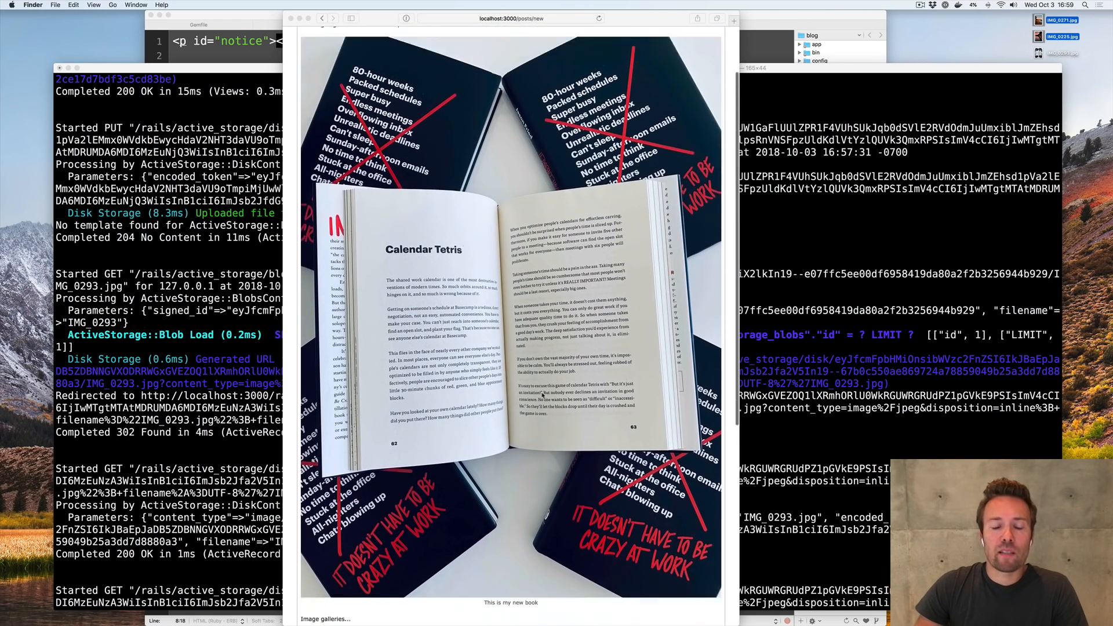
{"action": "scroll", "scroll_direction": "down", "scroll_amount": 3}
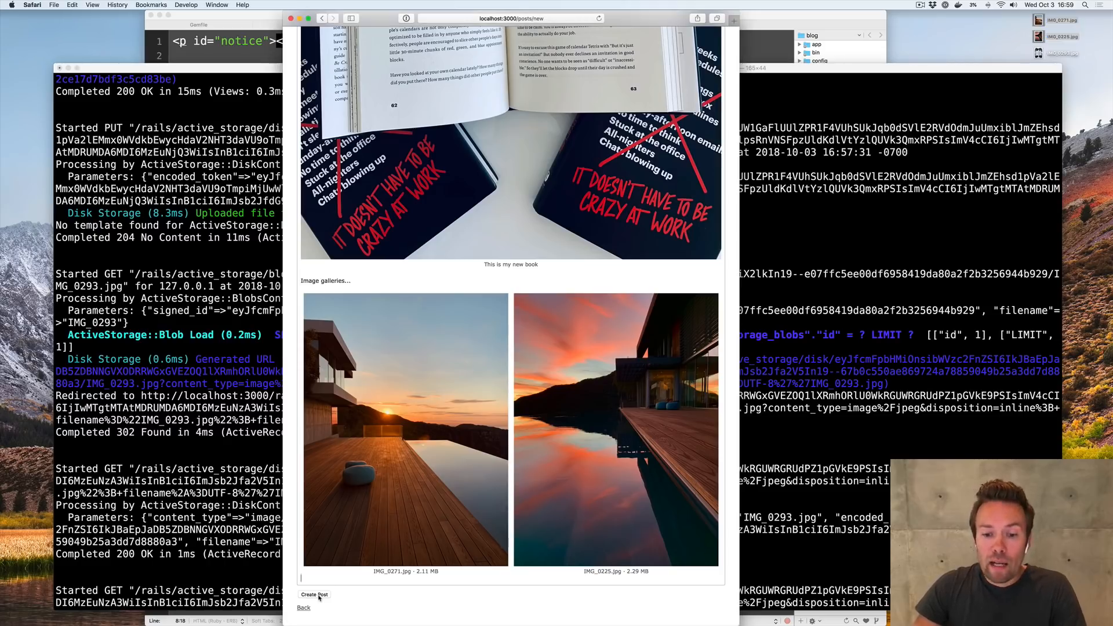
Create the post and review the saved page's body, captioned book photo and gallery
{"action": "left_click", "coordinate": [314, 594]}
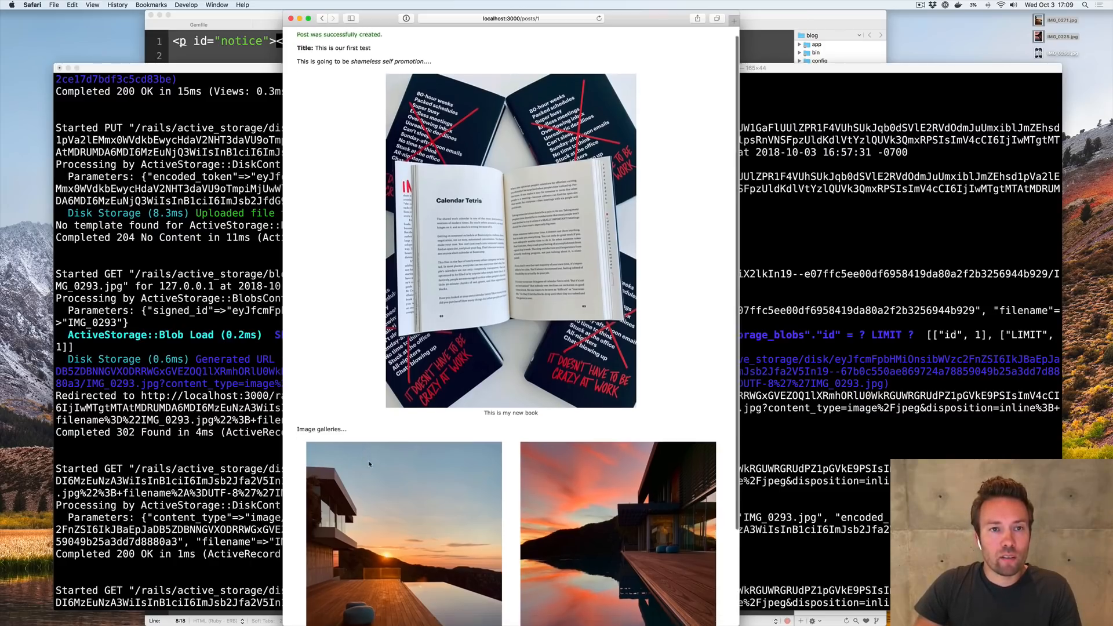
{"action": "scroll", "scroll_direction": "down", "scroll_amount": 3}
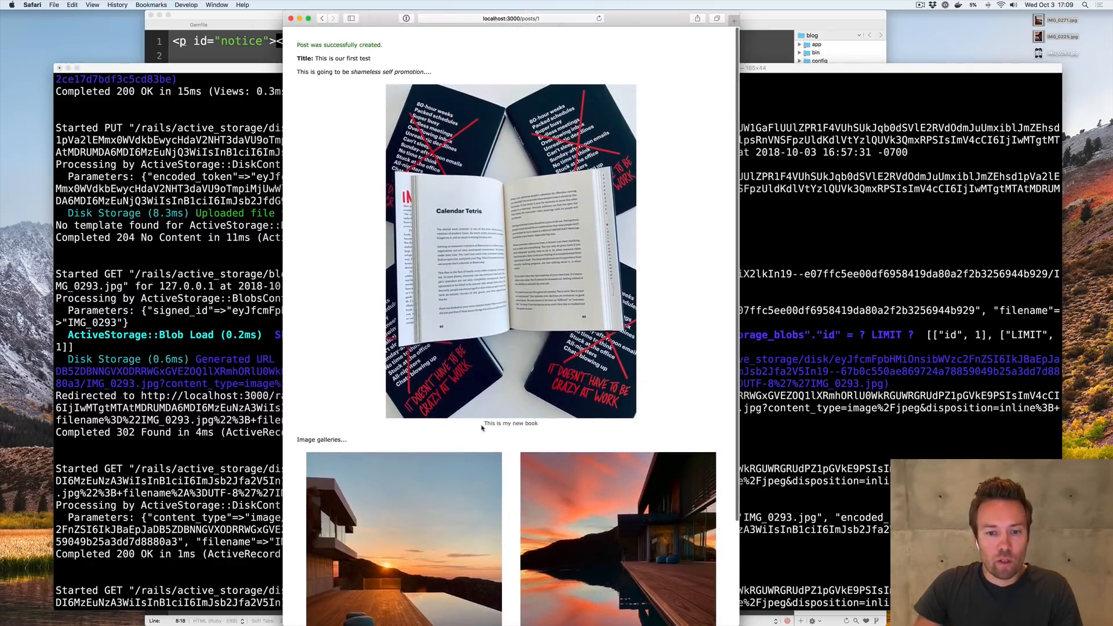
{"action": "scroll", "scroll_direction": "down", "scroll_amount": 3}
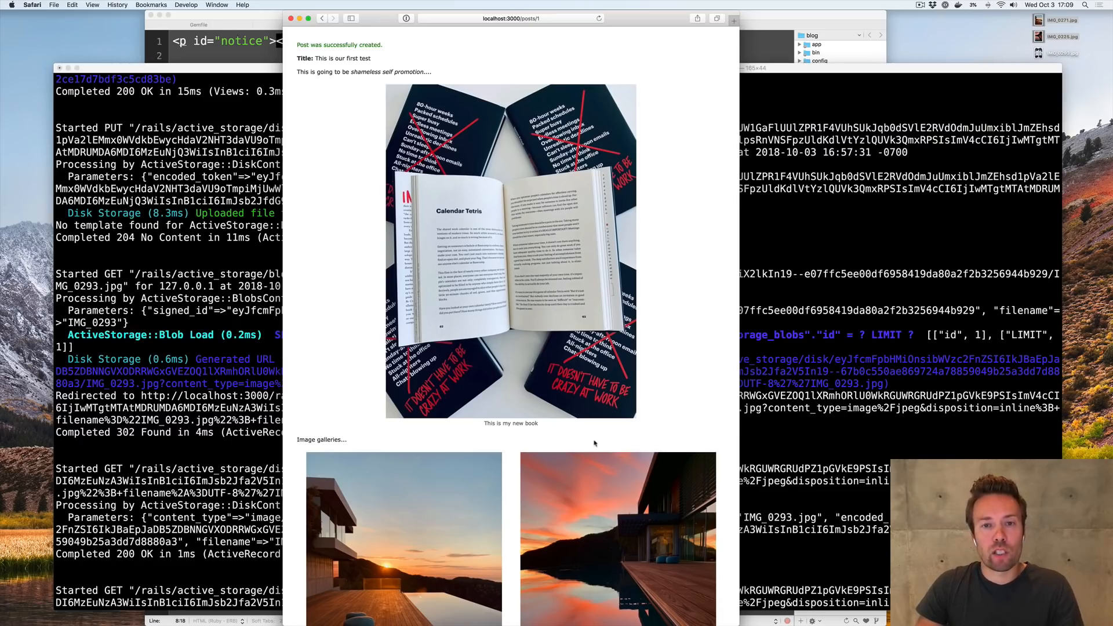
{"action": "mouse_move", "coordinate": [592, 443]}
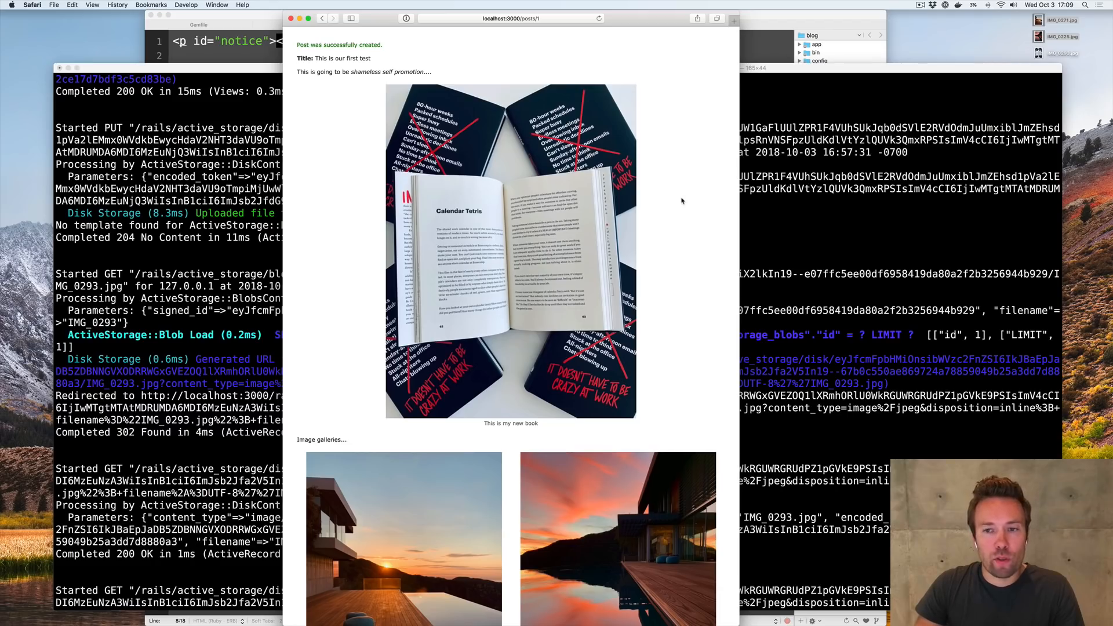
{"action": "mouse_move", "coordinate": [768, 88]}
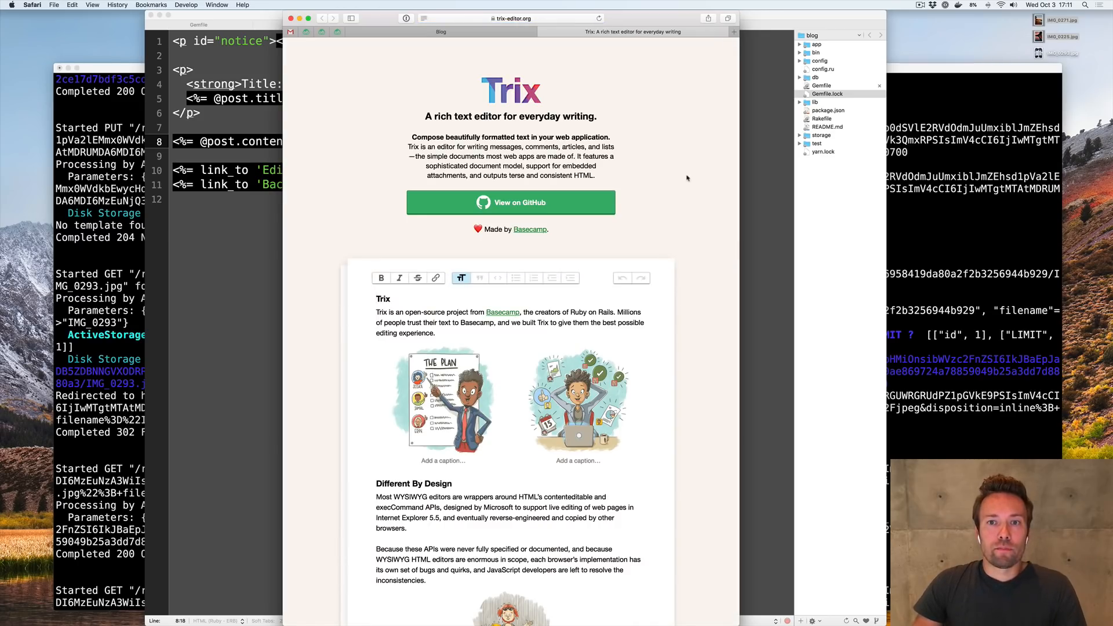
{"action": "mouse_move", "coordinate": [688, 188]}
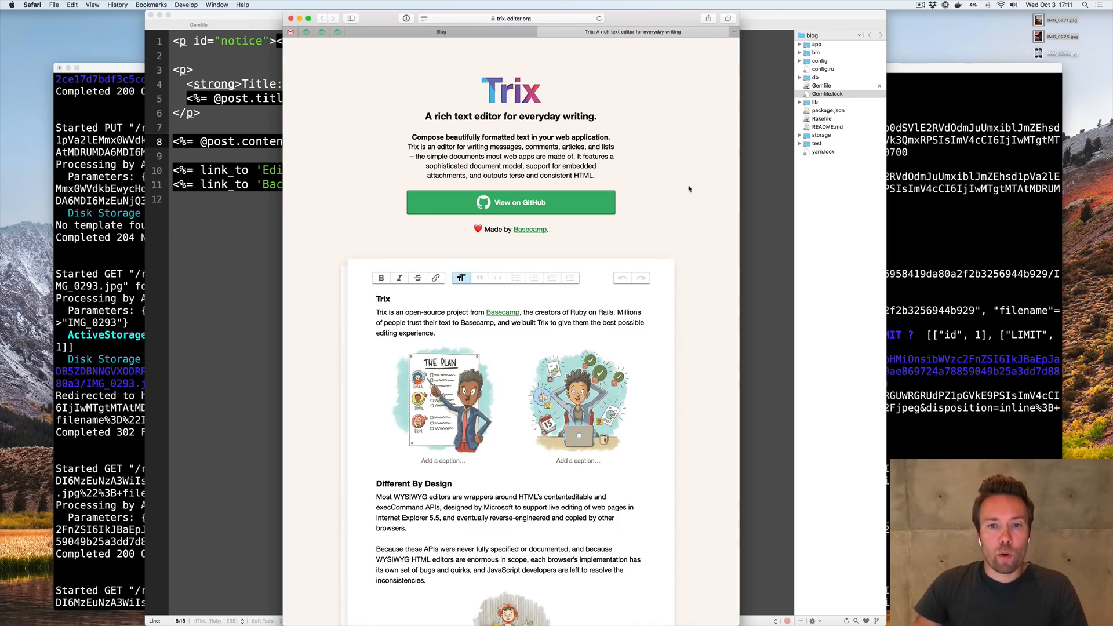
Read through trix-editor.org's introduction in a new tab
{"action": "scroll", "scroll_direction": "down", "scroll_amount": 3}
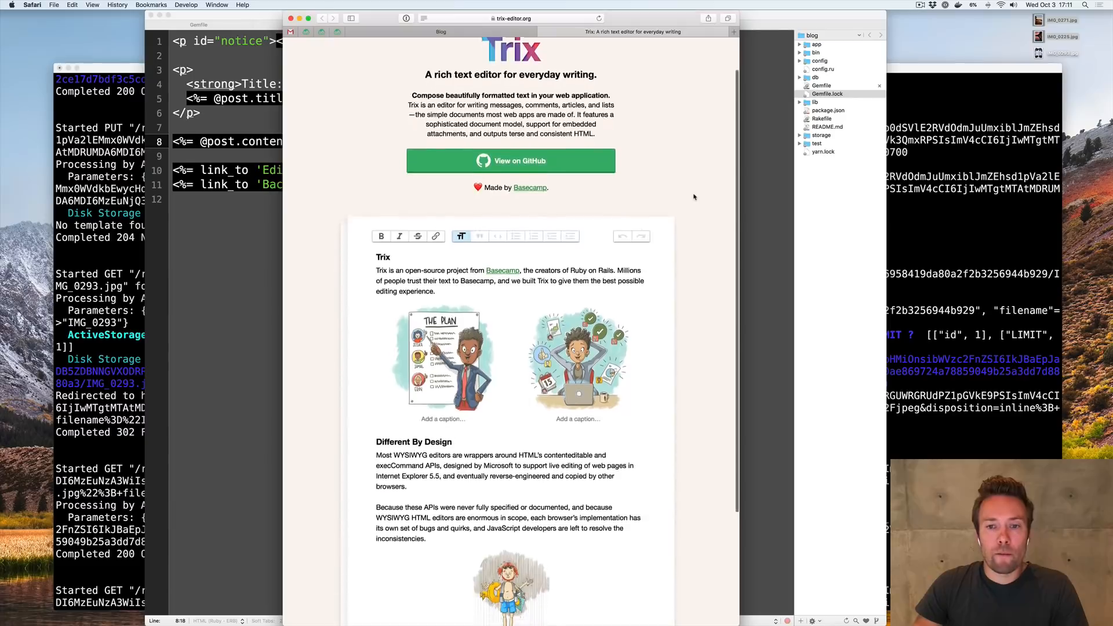
{"action": "scroll", "scroll_direction": "down", "scroll_amount": 3}
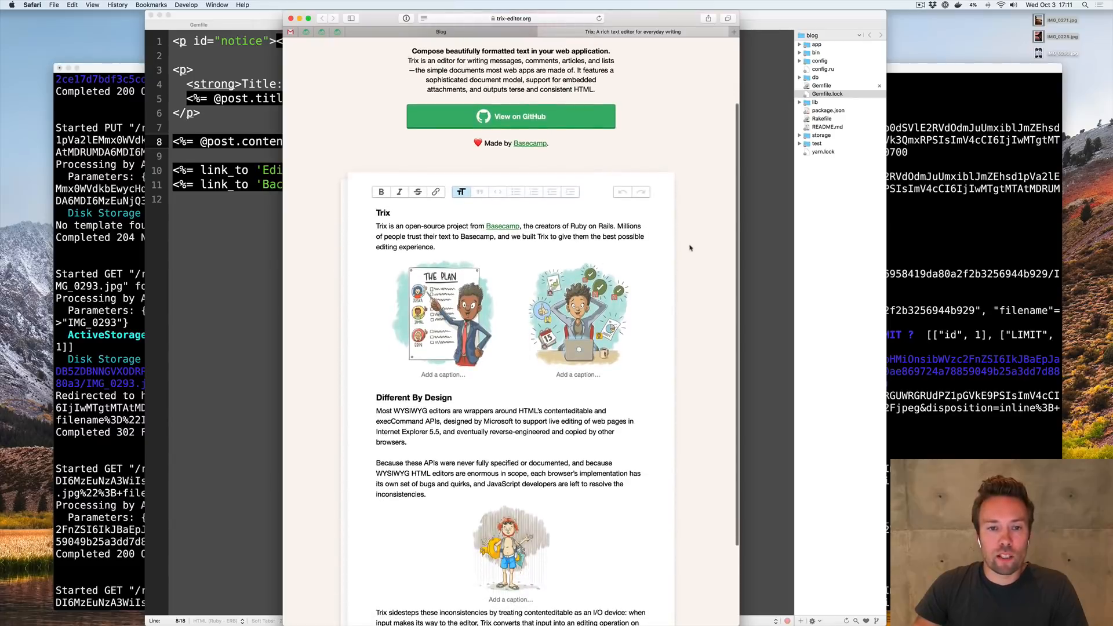
{"action": "scroll", "scroll_direction": "down", "scroll_amount": 3}
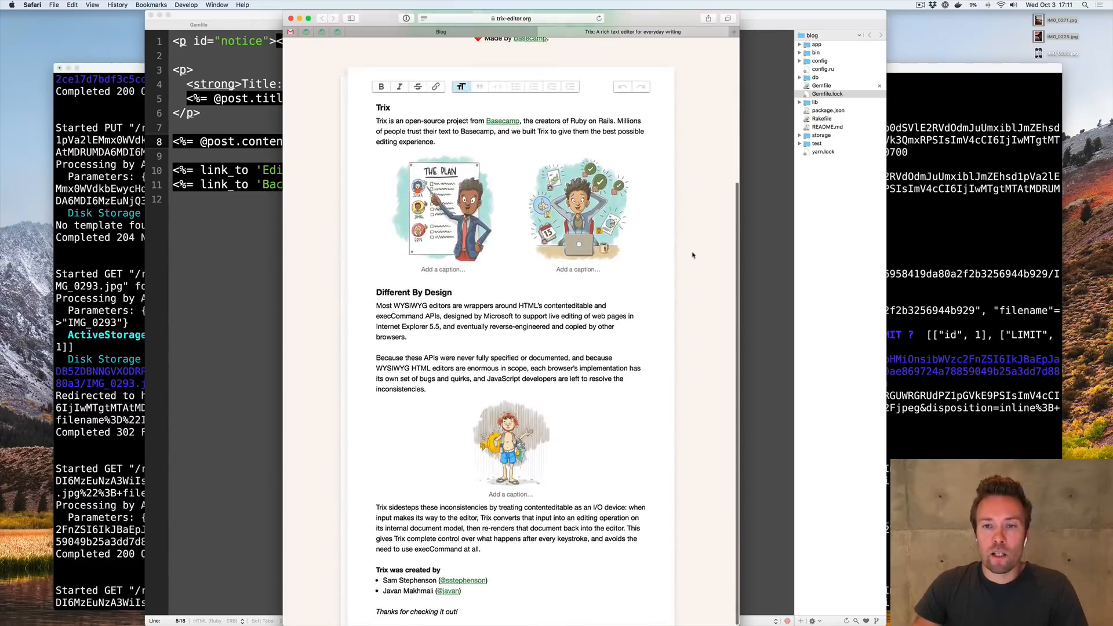